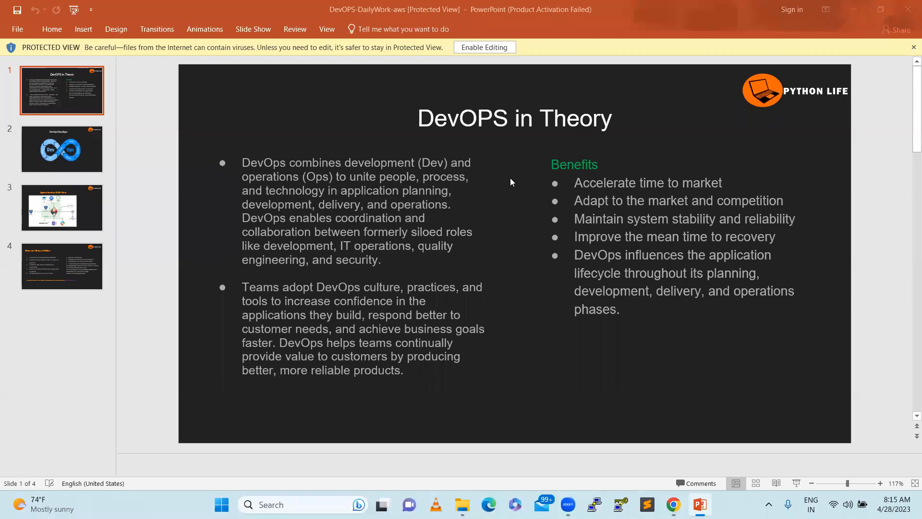
mouse_move(507, 184)
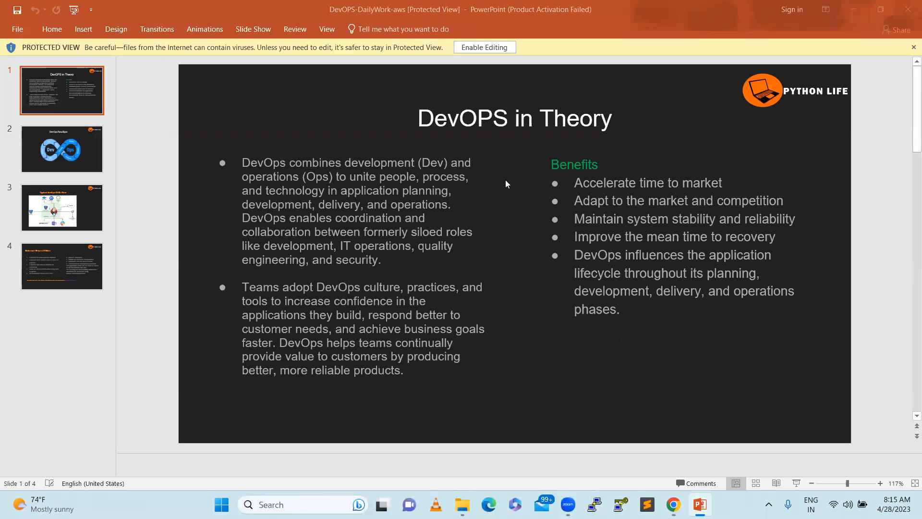
mouse_move(472, 124)
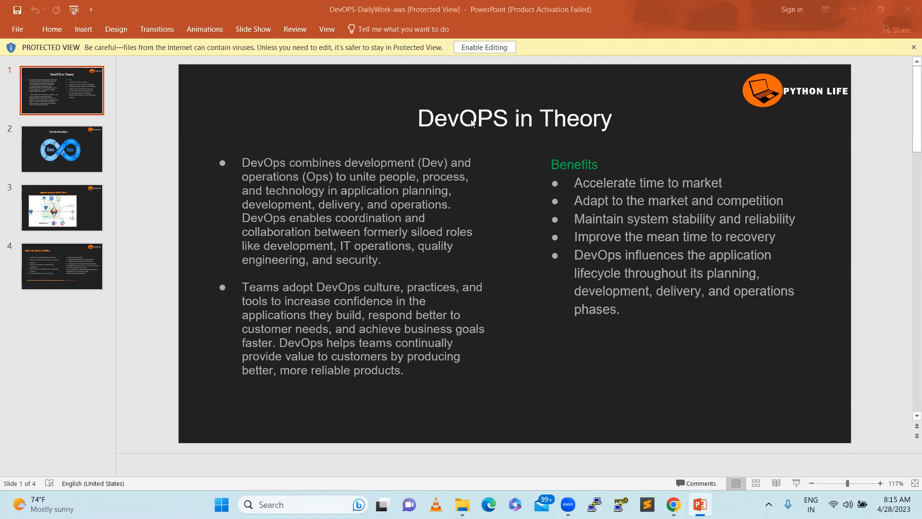
mouse_move(535, 77)
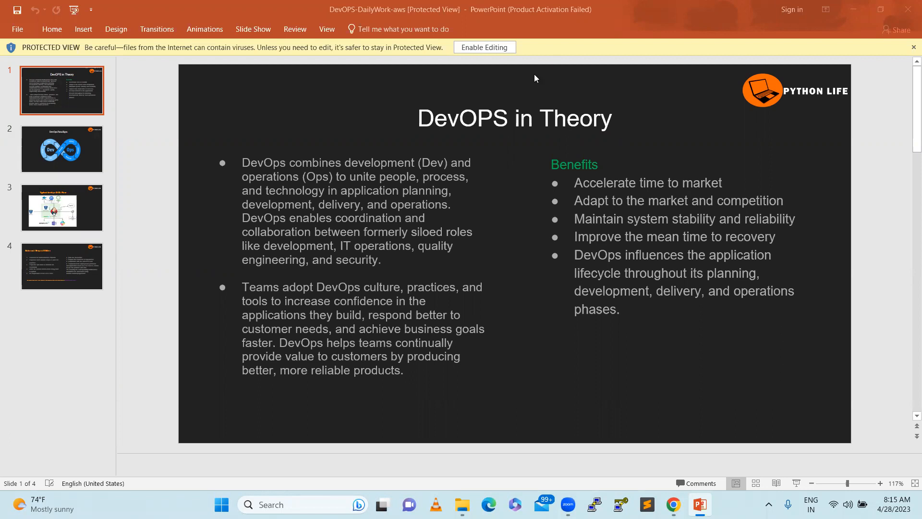
mouse_move(578, 82)
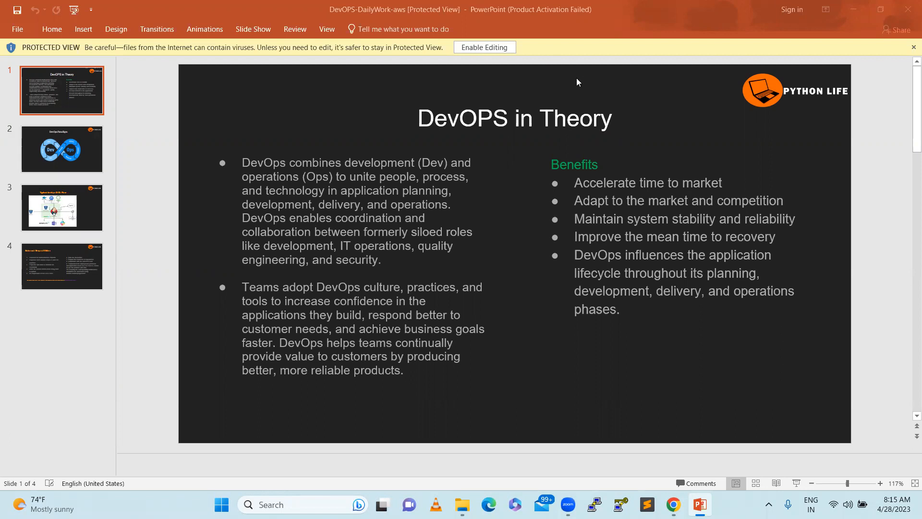
mouse_move(551, 154)
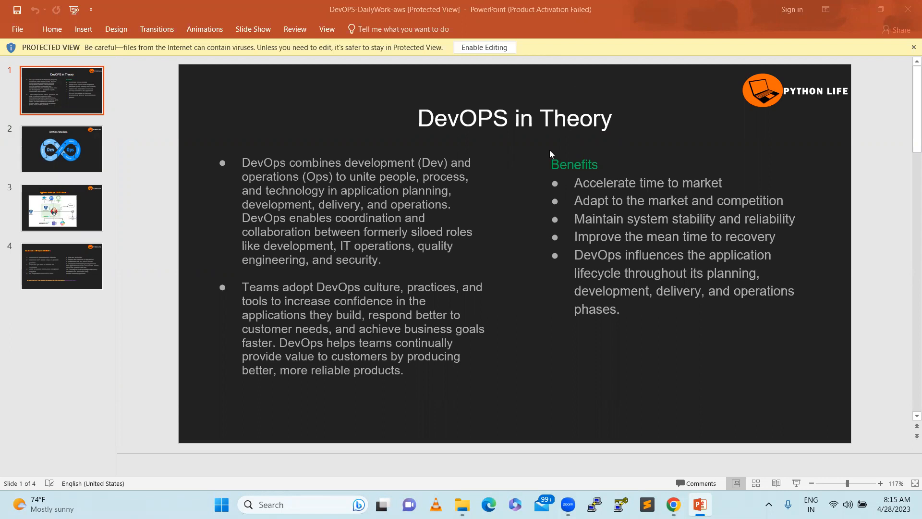
mouse_move(327, 135)
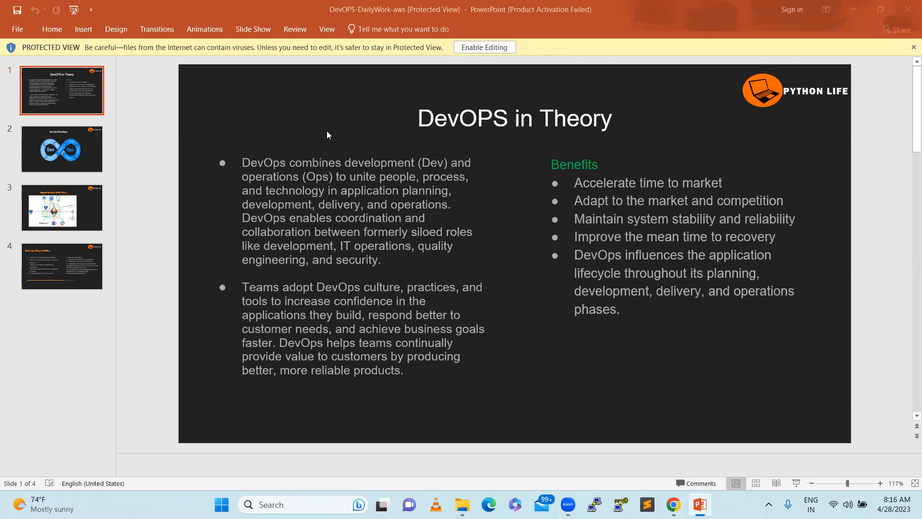
mouse_move(578, 291)
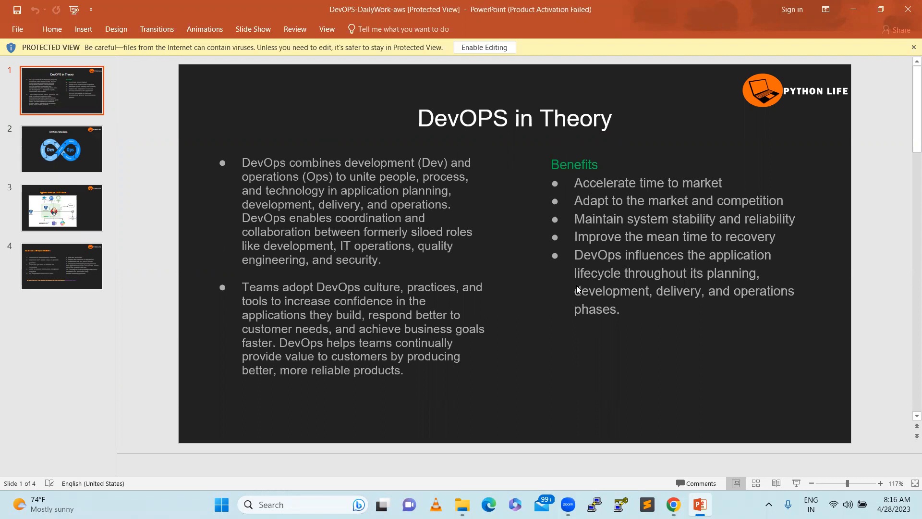
mouse_move(455, 465)
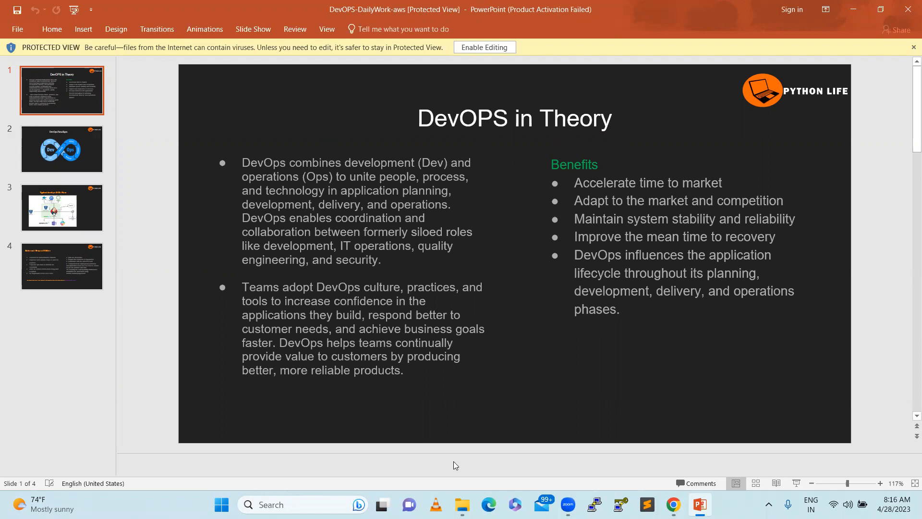
mouse_move(297, 169)
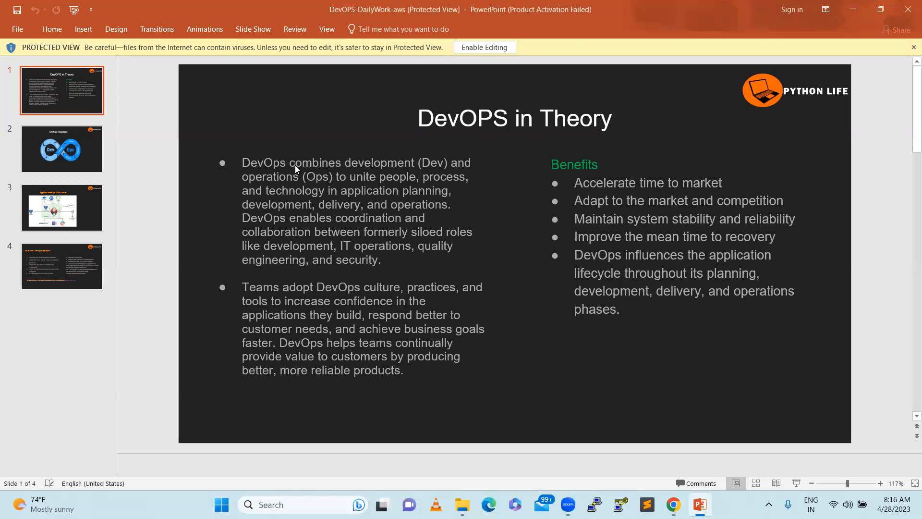
mouse_move(370, 170)
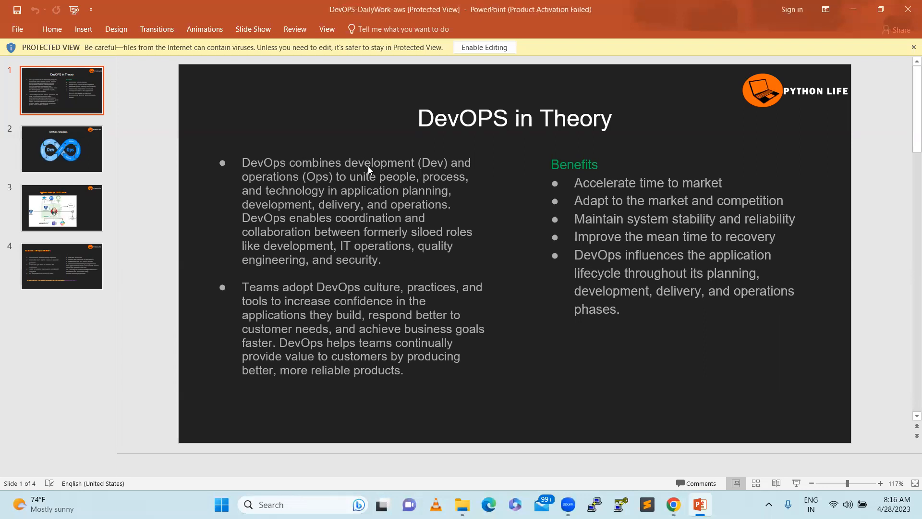
mouse_move(366, 200)
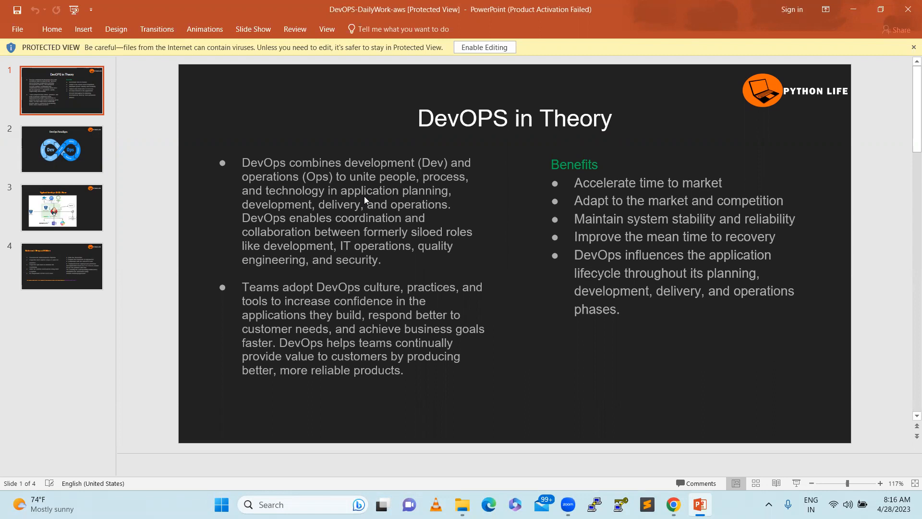
mouse_move(335, 239)
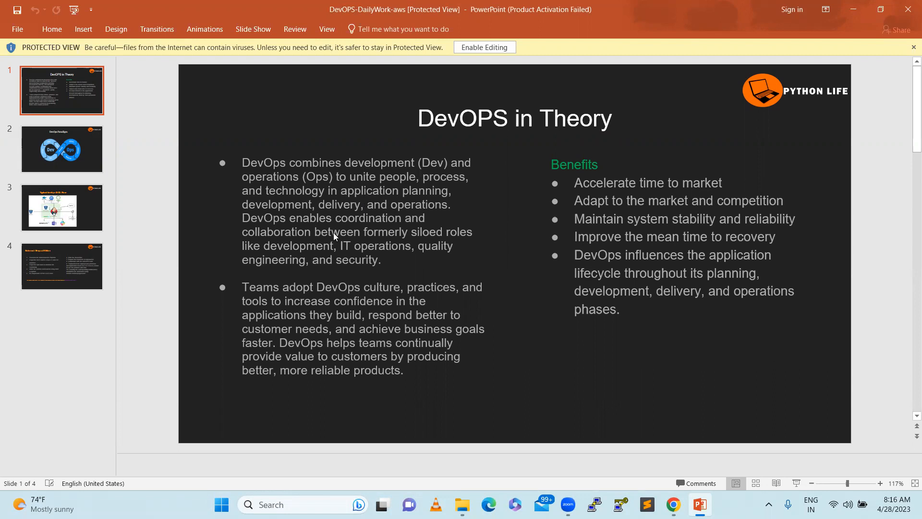
mouse_move(365, 202)
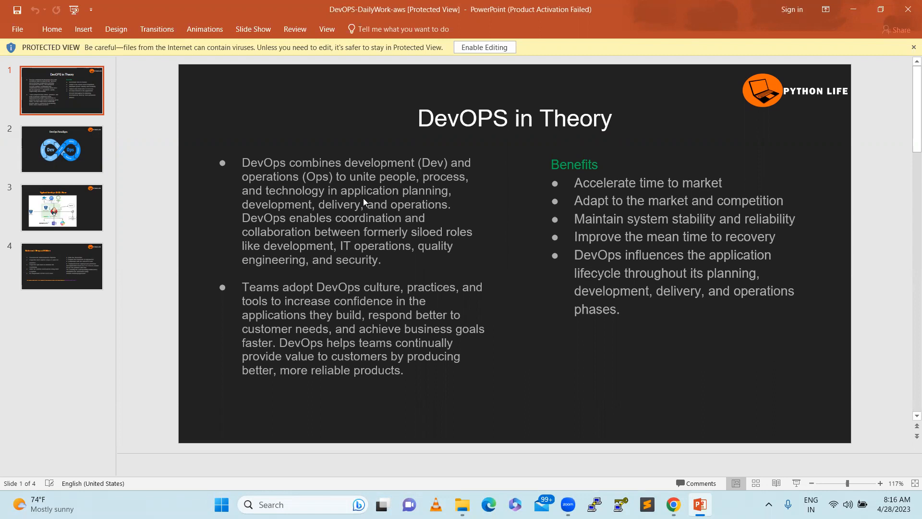
mouse_move(531, 181)
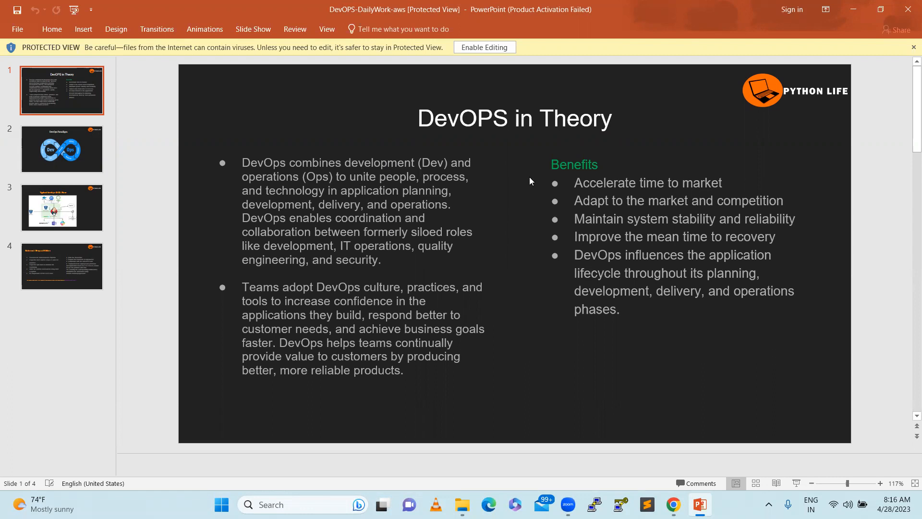
mouse_move(348, 181)
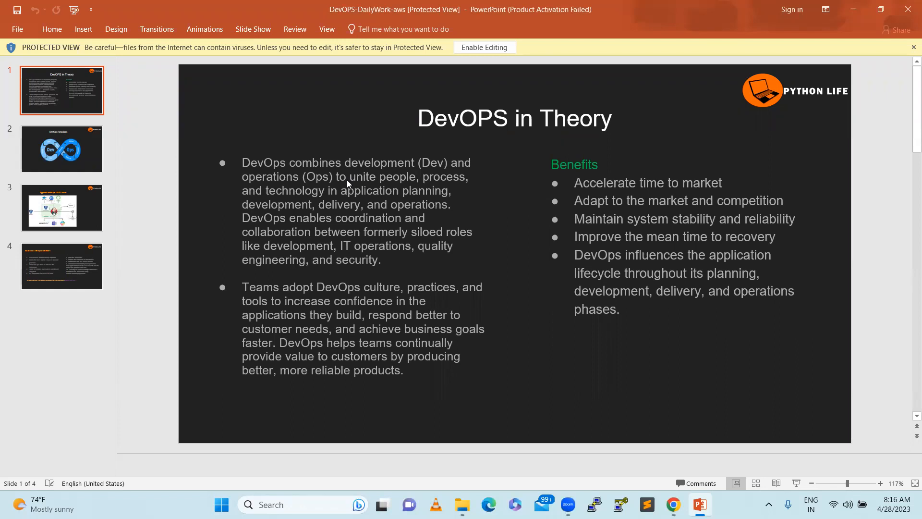
mouse_move(359, 198)
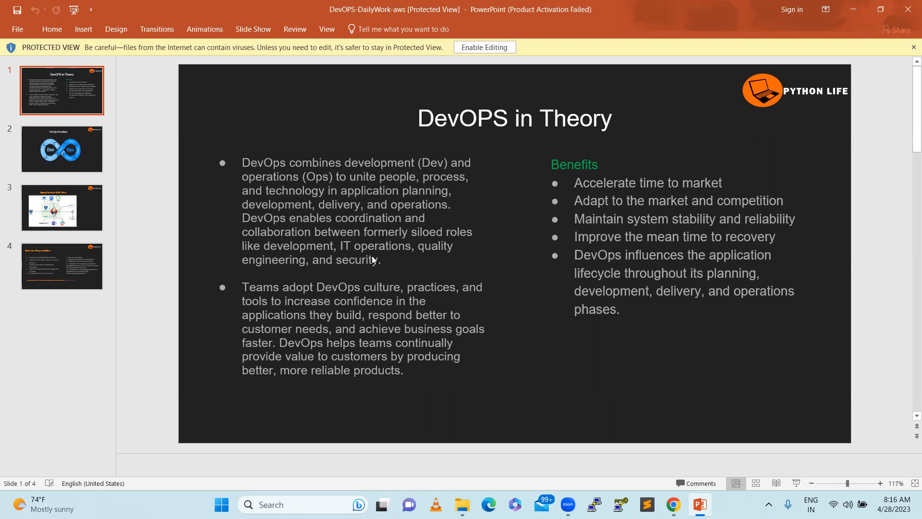
mouse_move(389, 168)
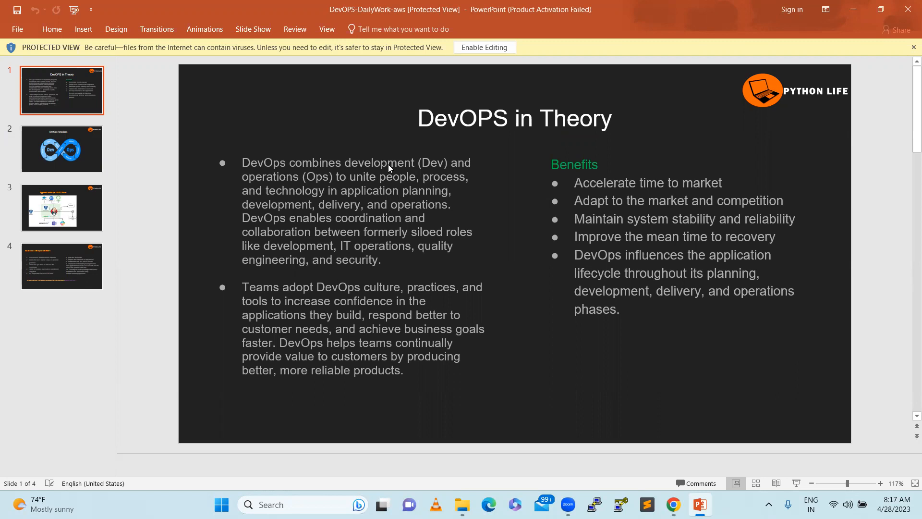
mouse_move(377, 159)
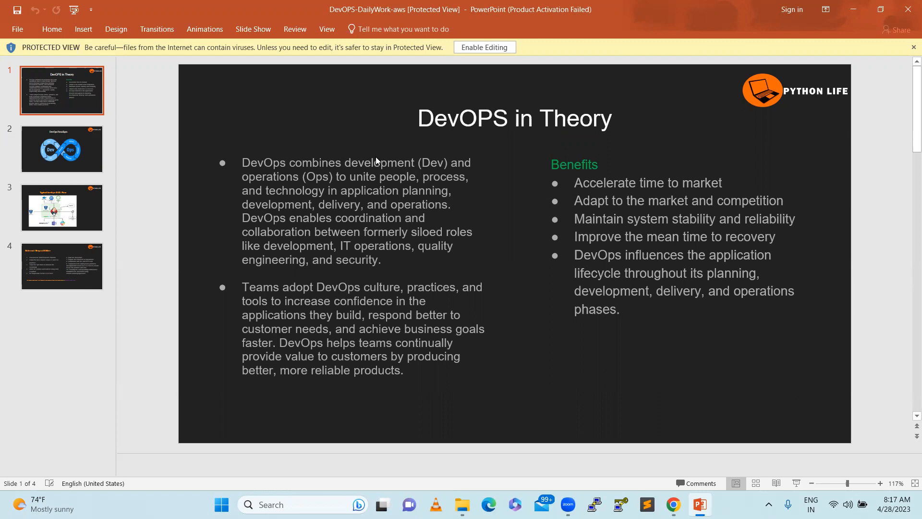
mouse_move(320, 314)
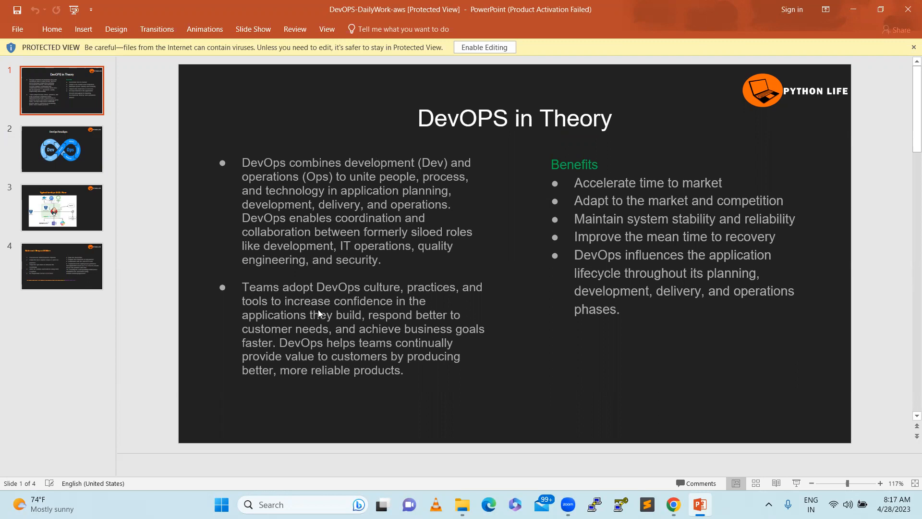
mouse_move(397, 223)
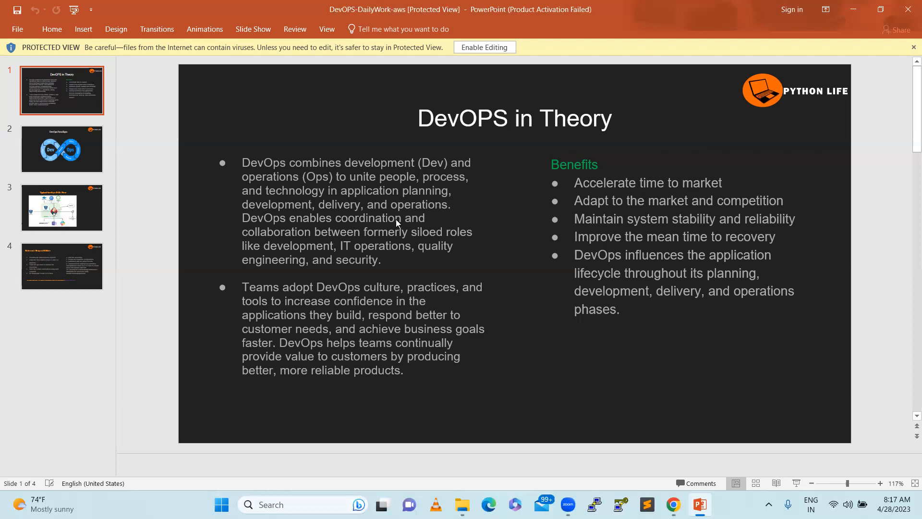
mouse_move(396, 309)
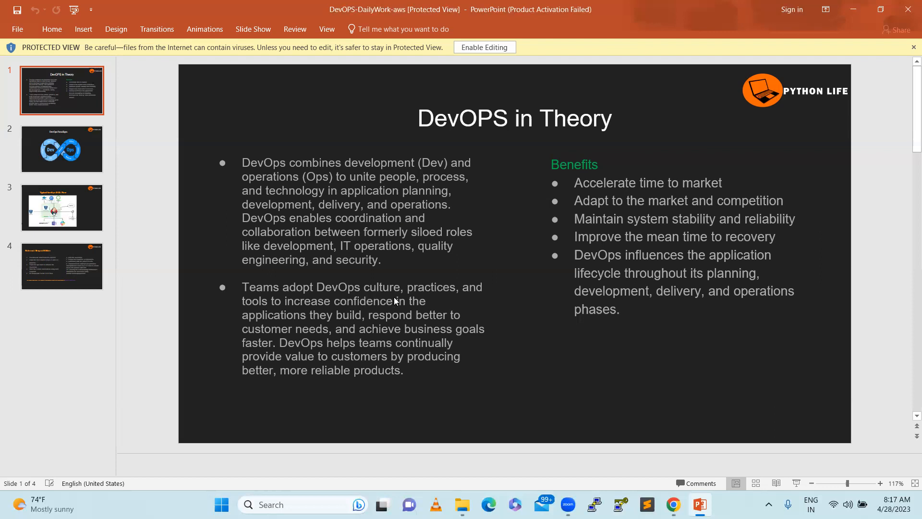
mouse_move(328, 316)
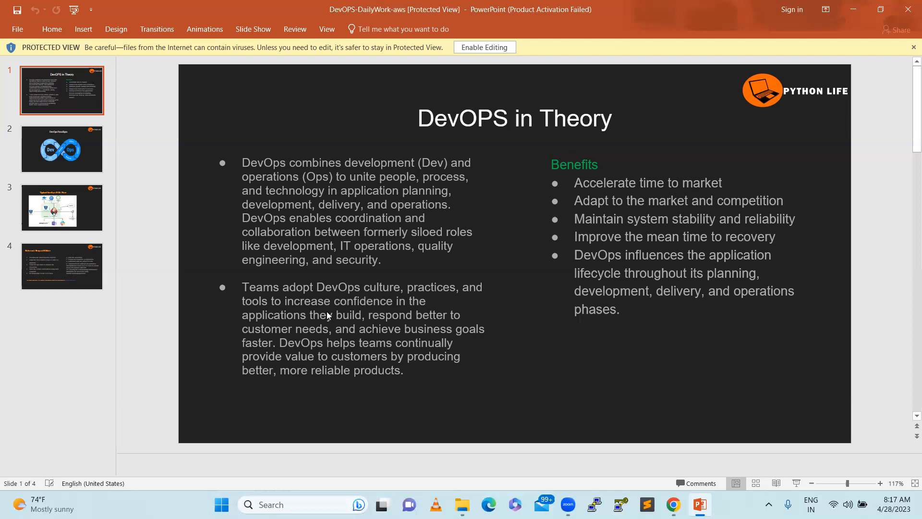
mouse_move(337, 339)
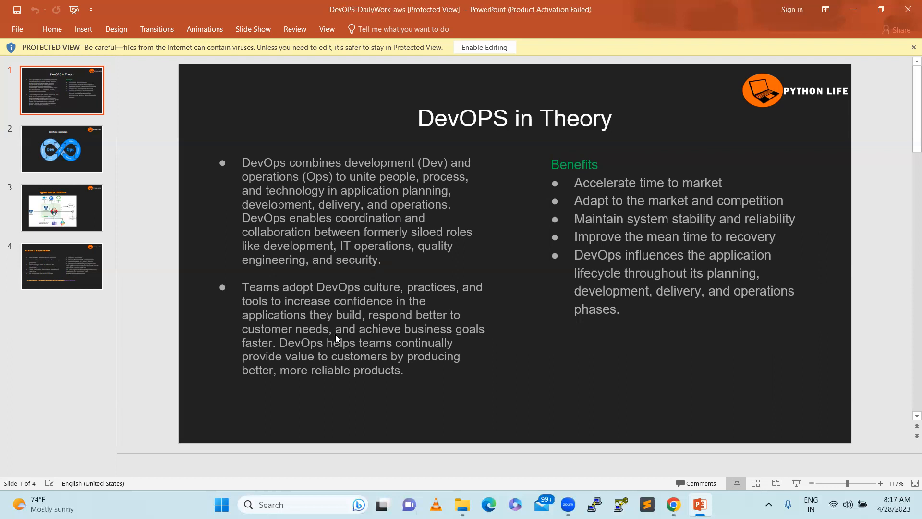
mouse_move(377, 344)
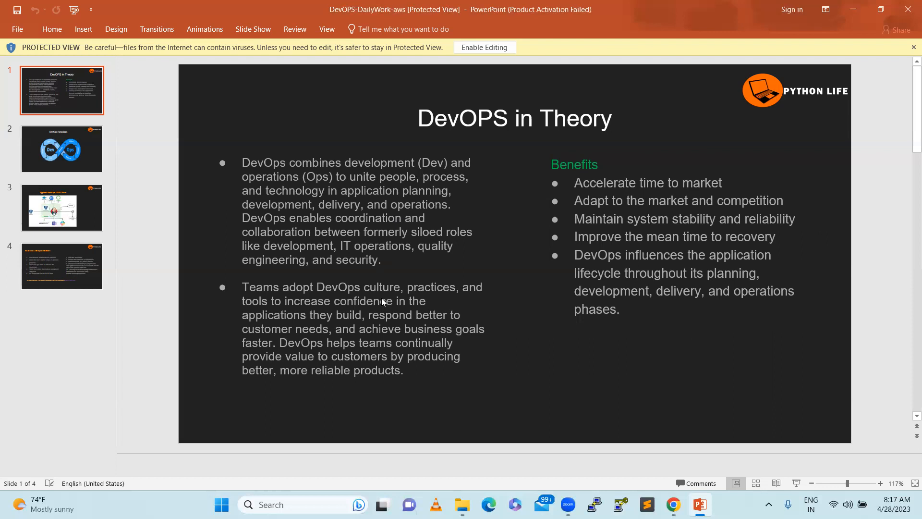
mouse_move(389, 304)
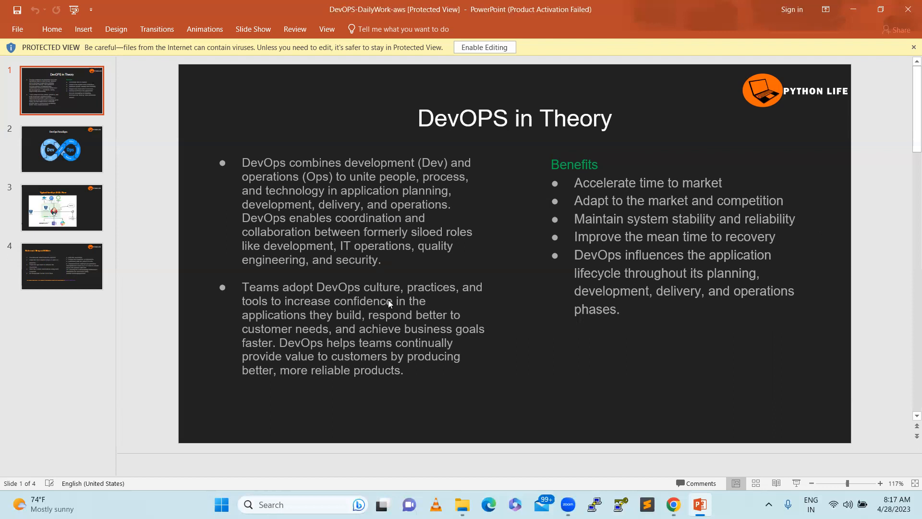
mouse_move(356, 327)
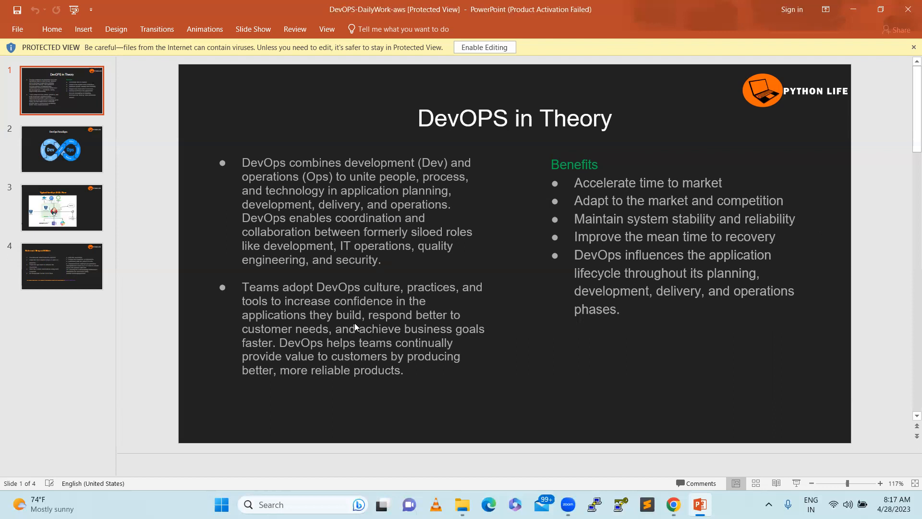
mouse_move(331, 325)
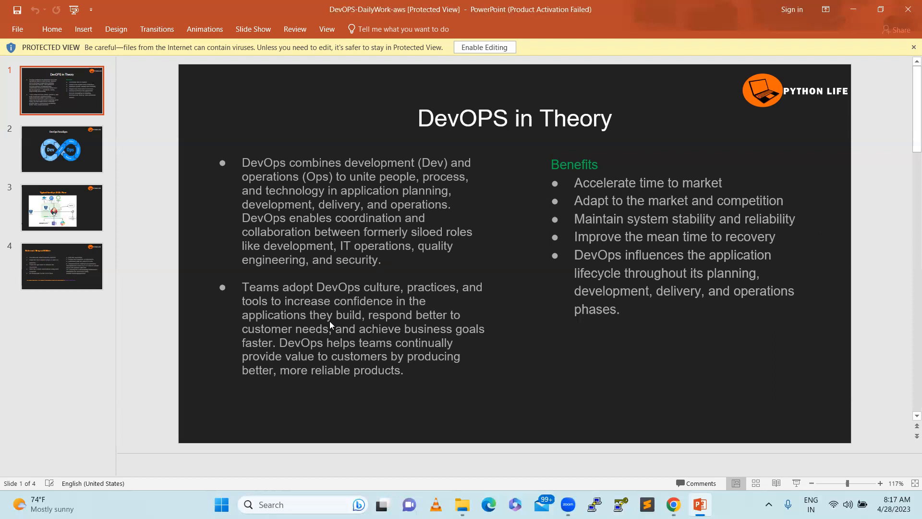
mouse_move(262, 338)
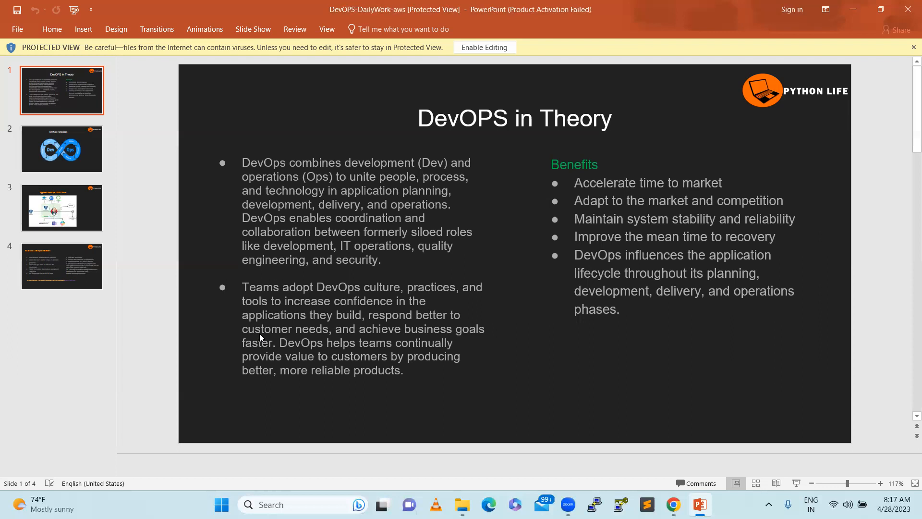
mouse_move(570, 211)
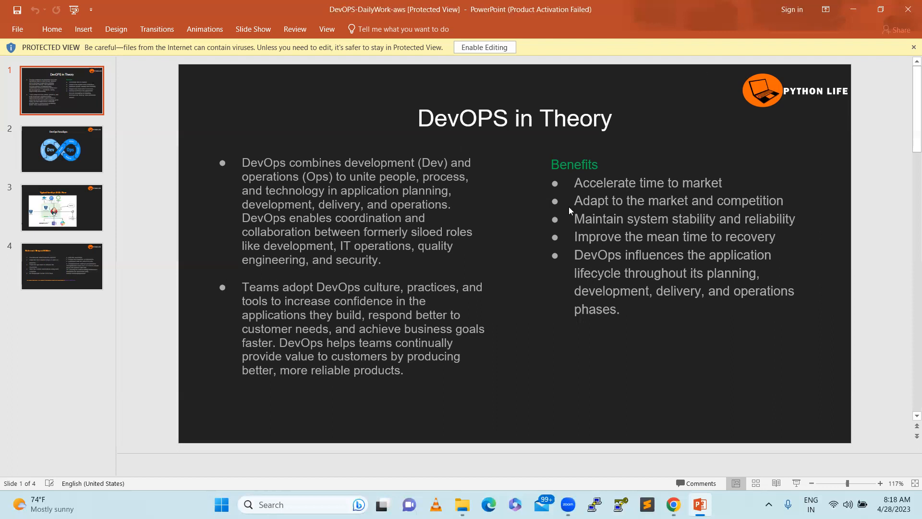
mouse_move(658, 167)
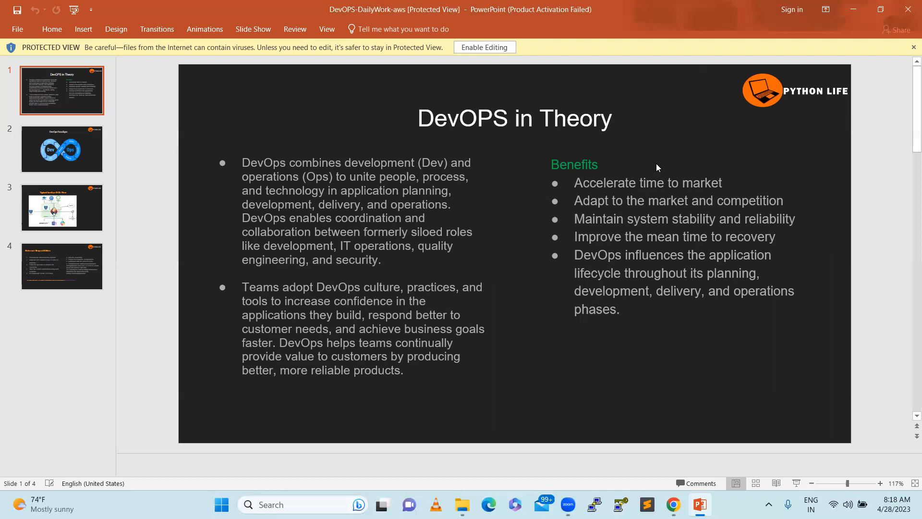
mouse_move(718, 180)
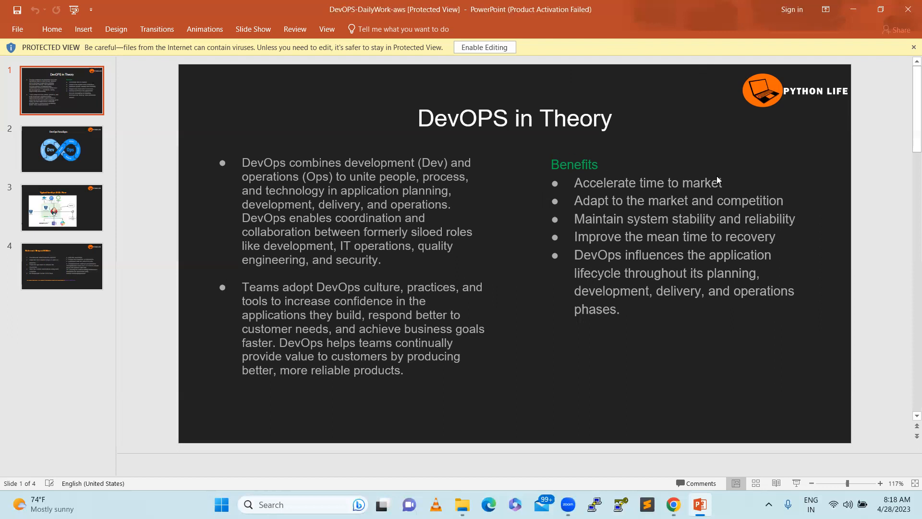
mouse_move(664, 288)
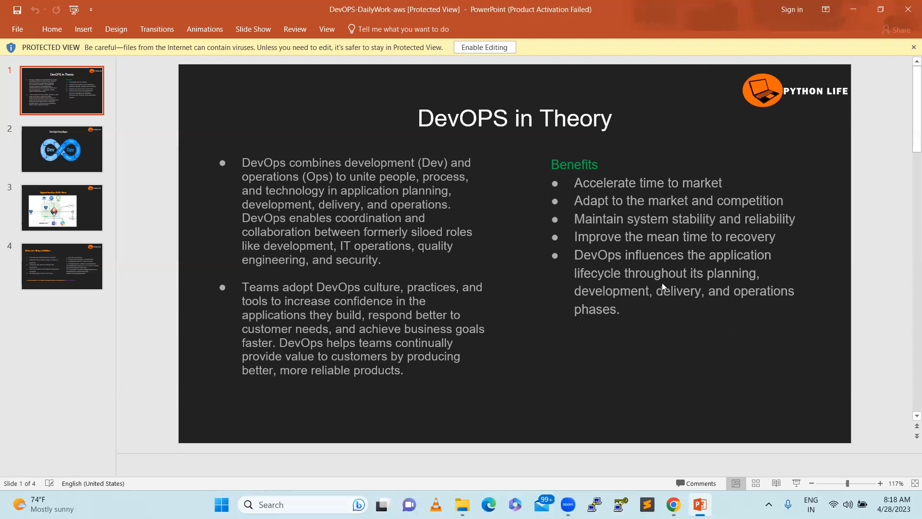
mouse_move(758, 233)
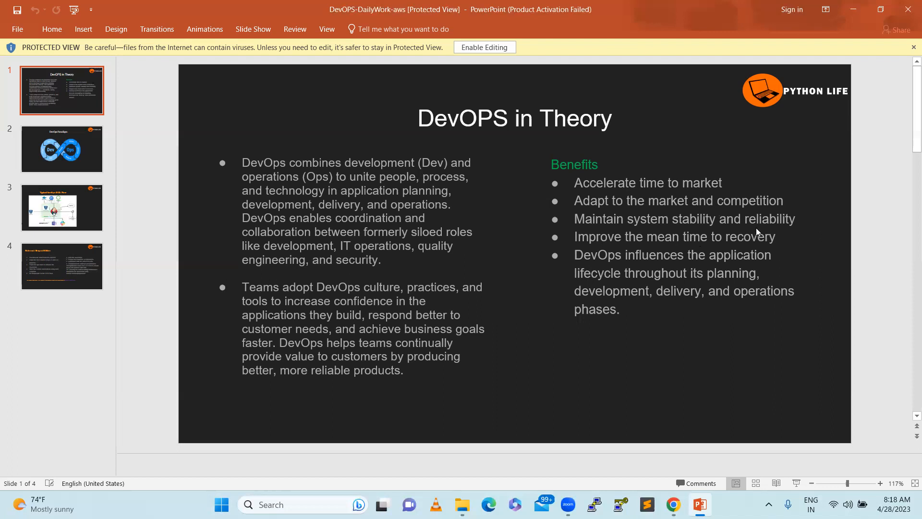
mouse_move(626, 99)
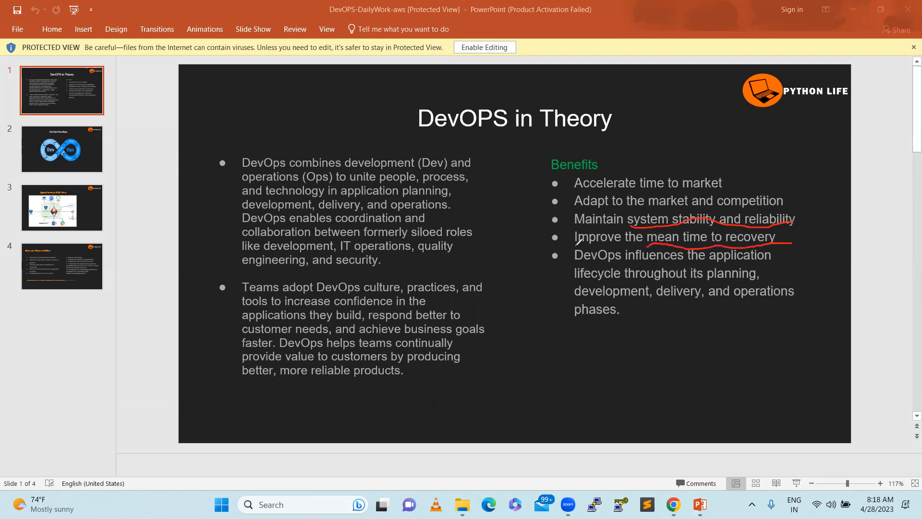
mouse_move(680, 208)
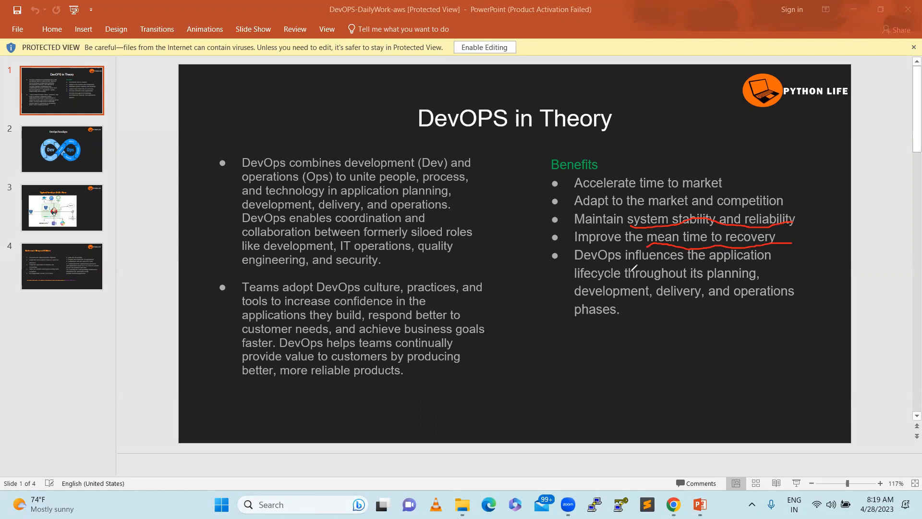
mouse_move(738, 246)
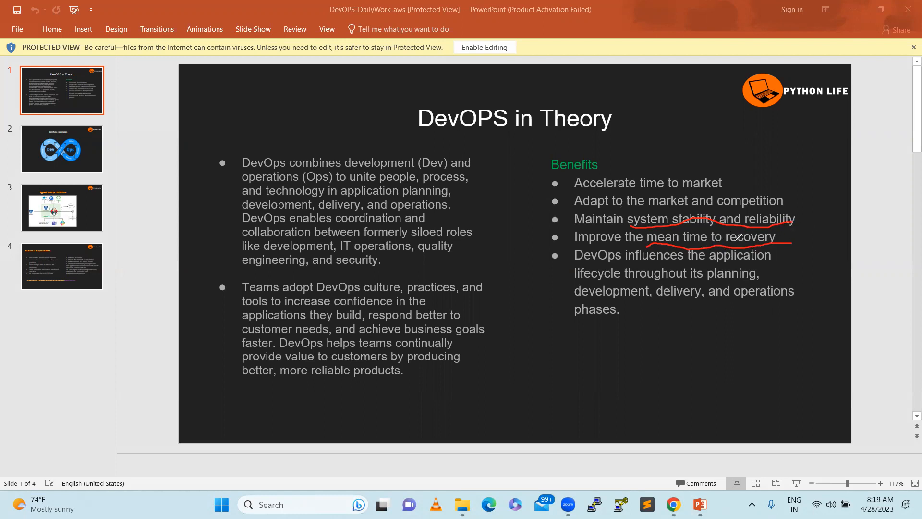
mouse_move(717, 238)
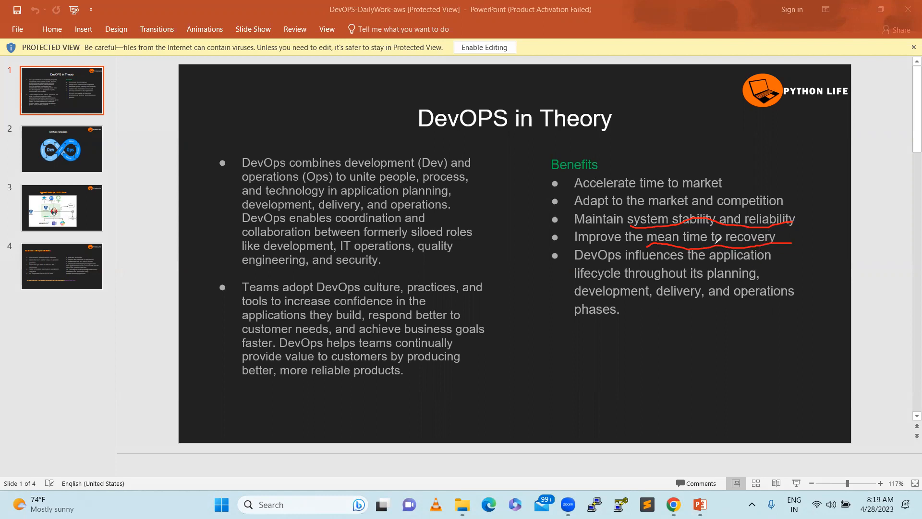
mouse_move(634, 271)
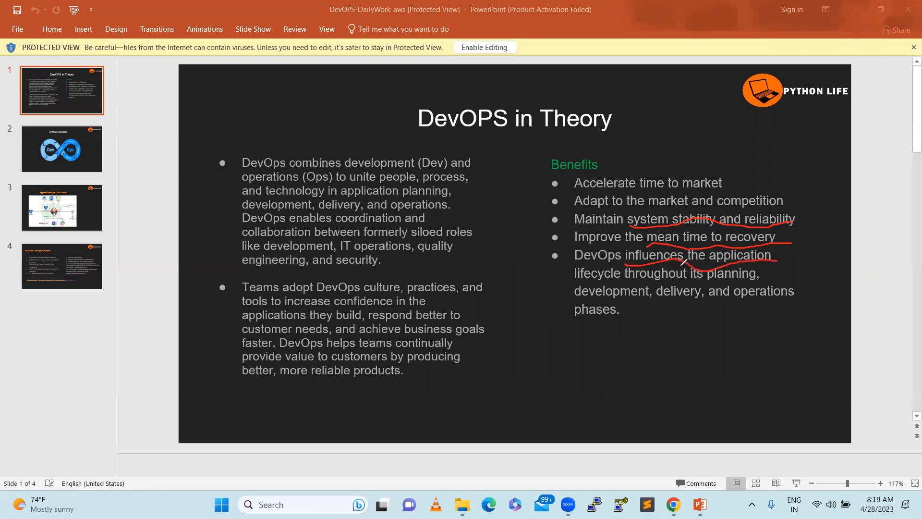
mouse_move(676, 216)
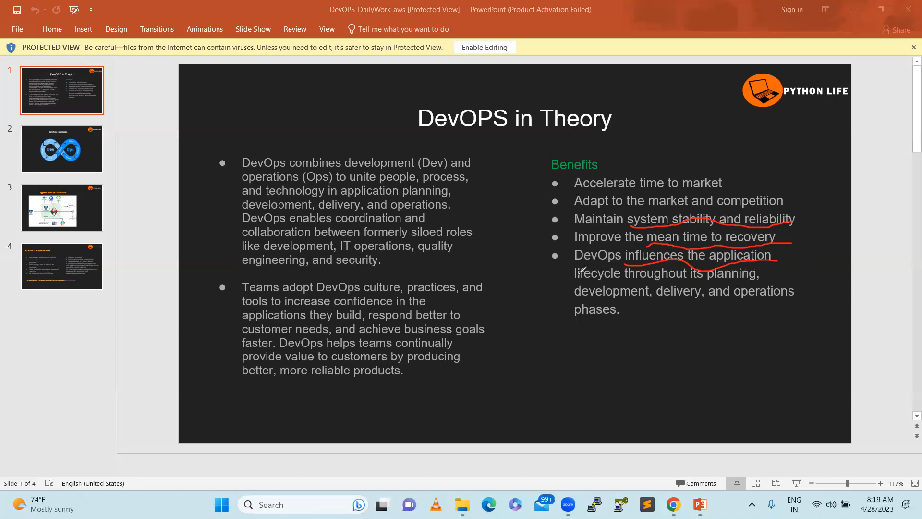
mouse_move(628, 265)
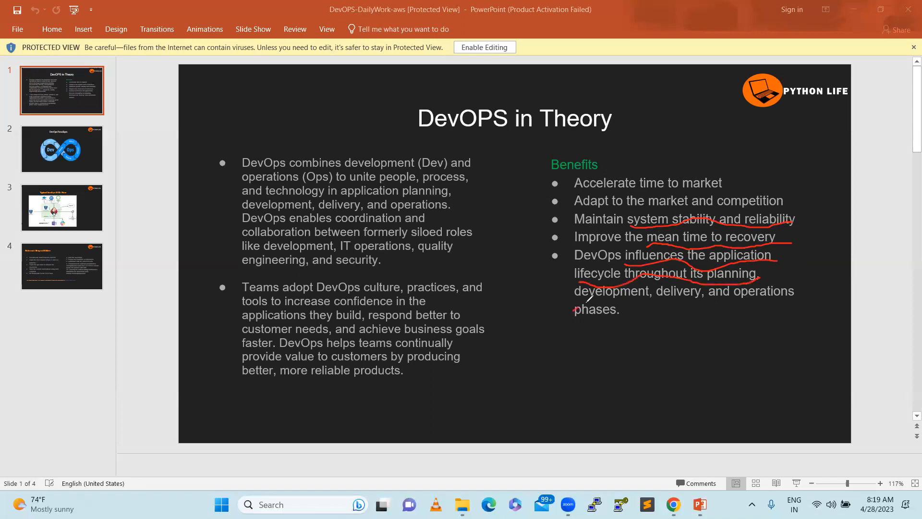
Underline the last benefit in red, then ink arrows from PLAN and CODE and a BUILD note on the DevOps Paradigm slide
left_click_drag(574, 300, 796, 297)
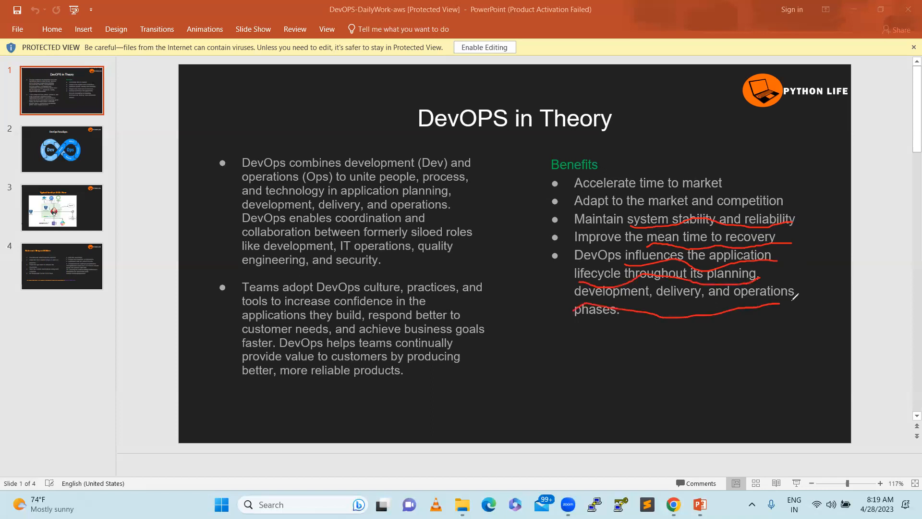
mouse_move(688, 322)
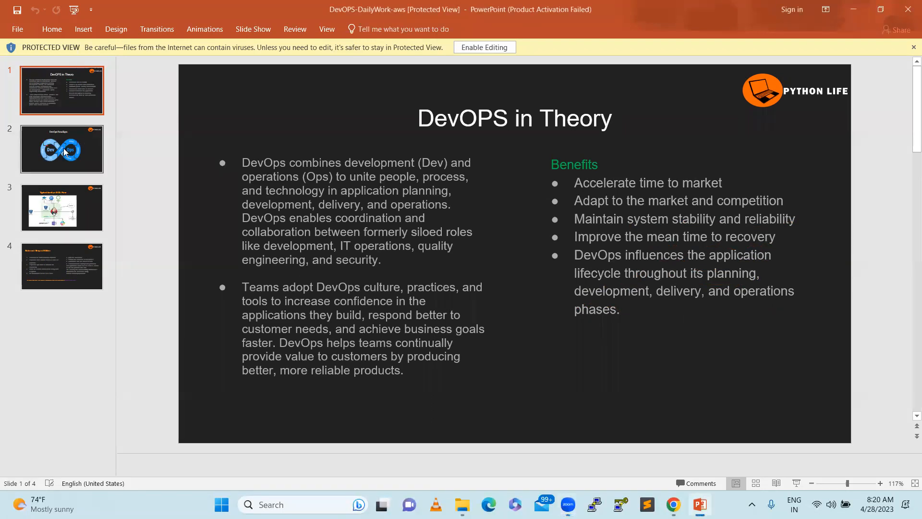
left_click(62, 149)
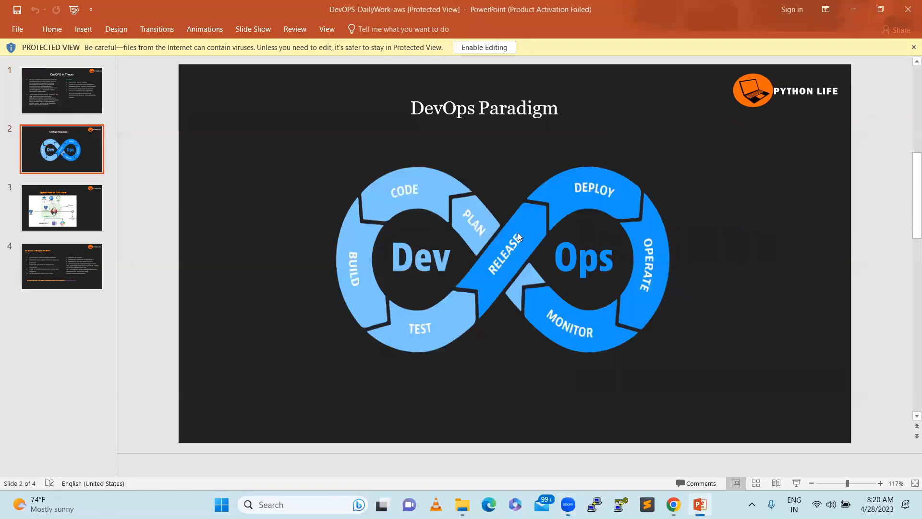
mouse_move(663, 250)
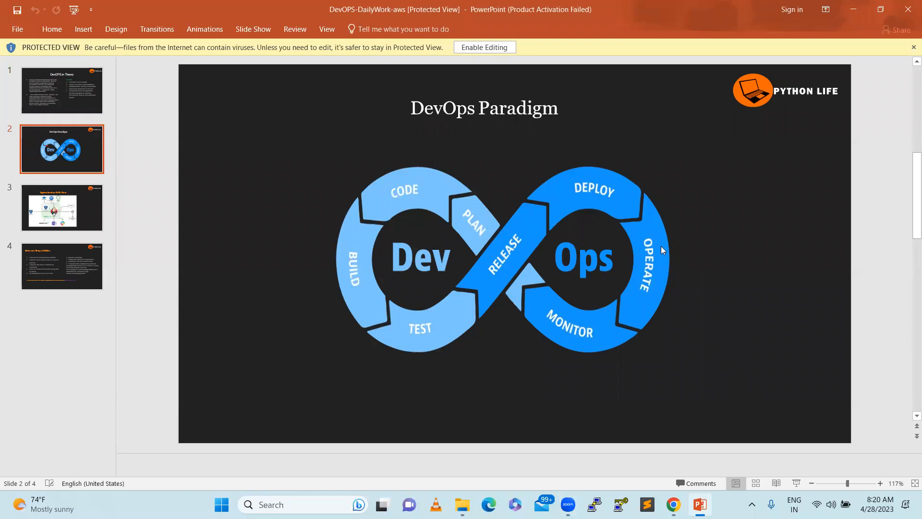
mouse_move(529, 218)
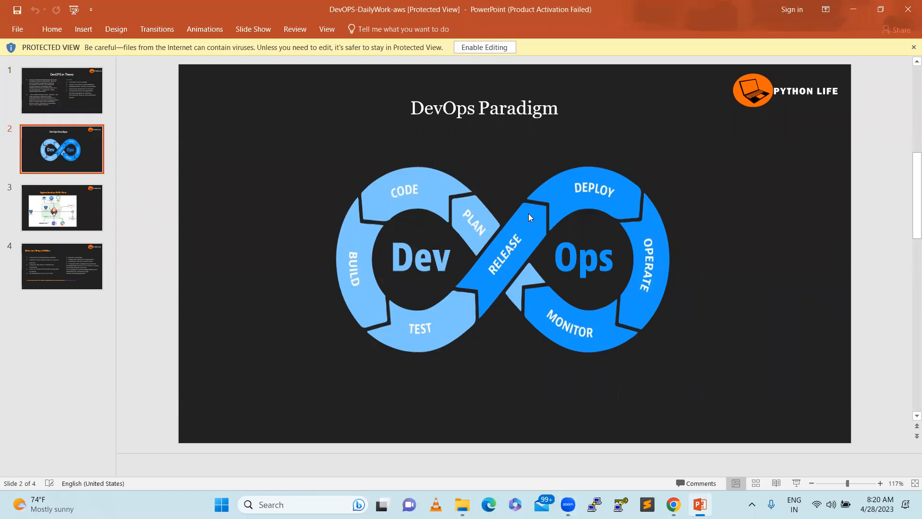
mouse_move(625, 4)
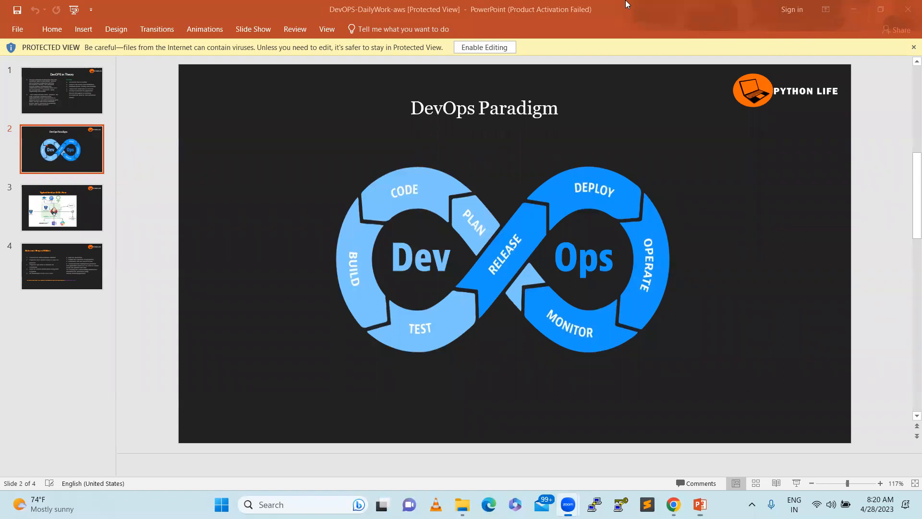
left_click_drag(480, 211, 507, 178)
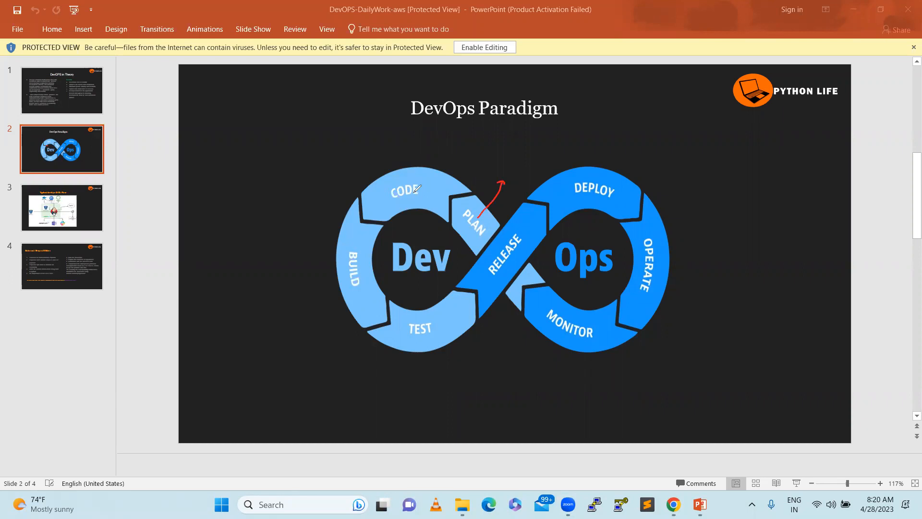
left_click_drag(405, 188, 394, 138)
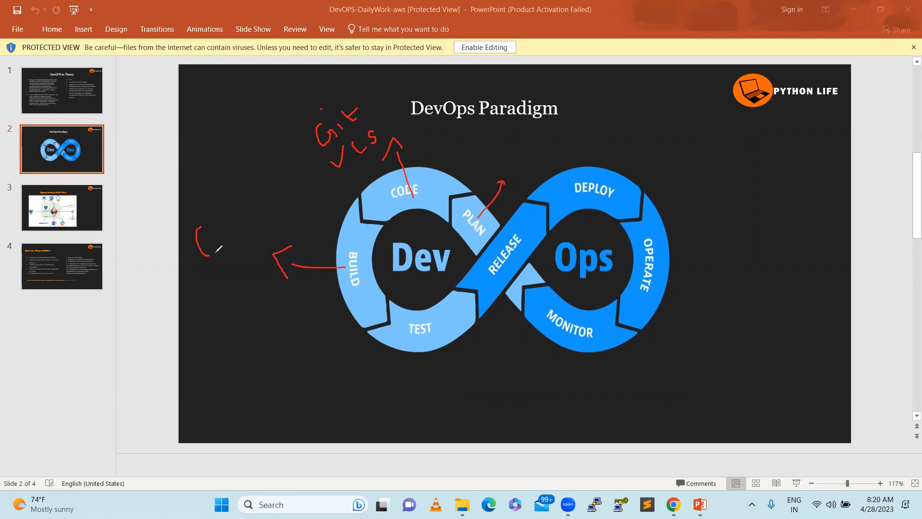
left_click_drag(206, 253, 283, 206)
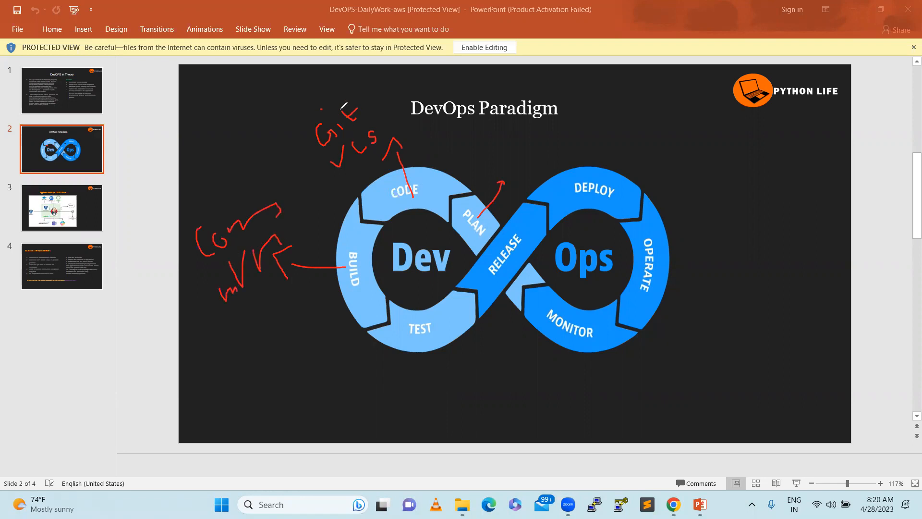
mouse_move(239, 329)
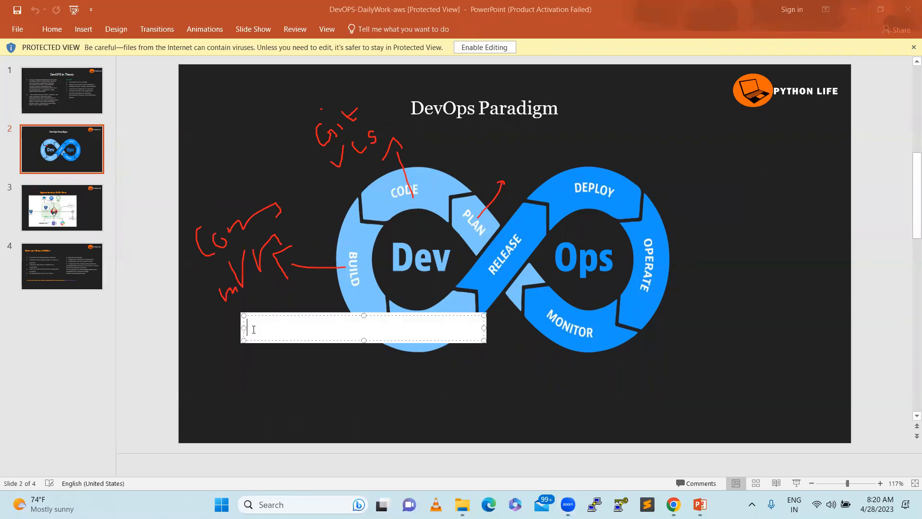
Type 'Jenkins -- Maven, Scala, Go' into the text box below BUILD and enlarge it
type("Jenkins --")
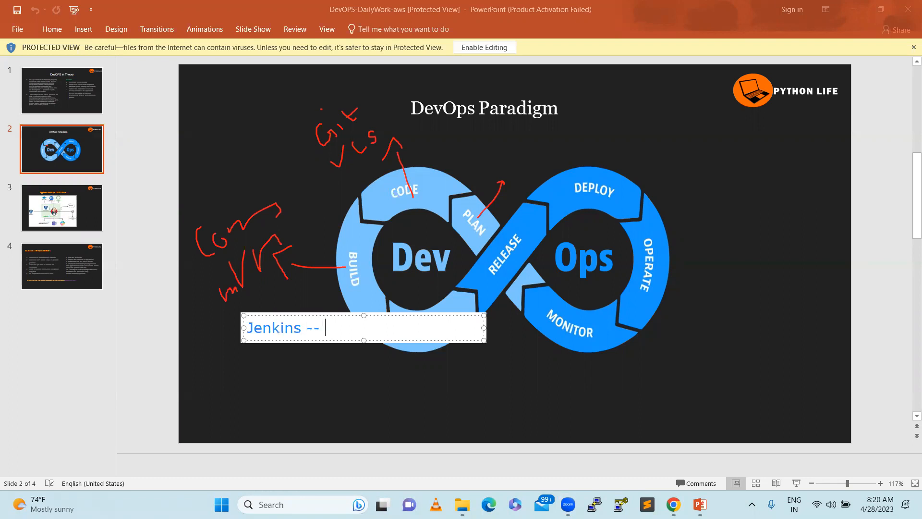
type("M")
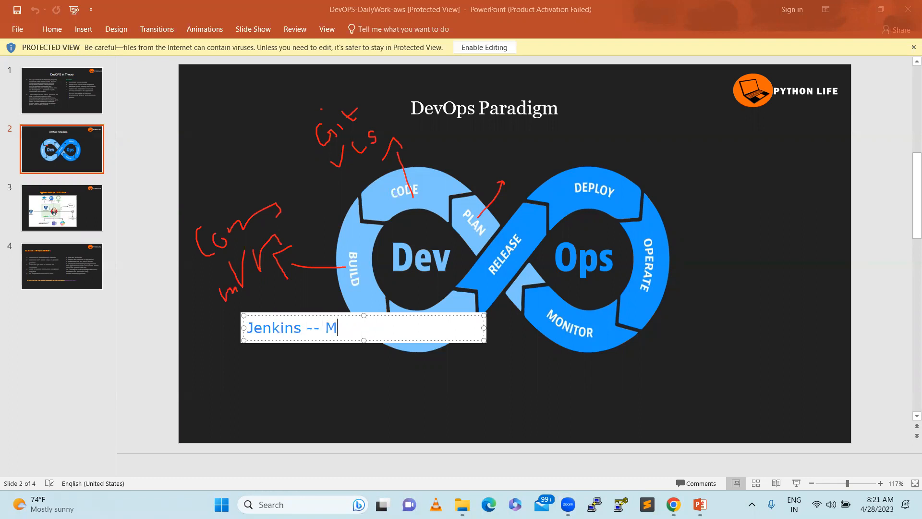
type("aven, Sc")
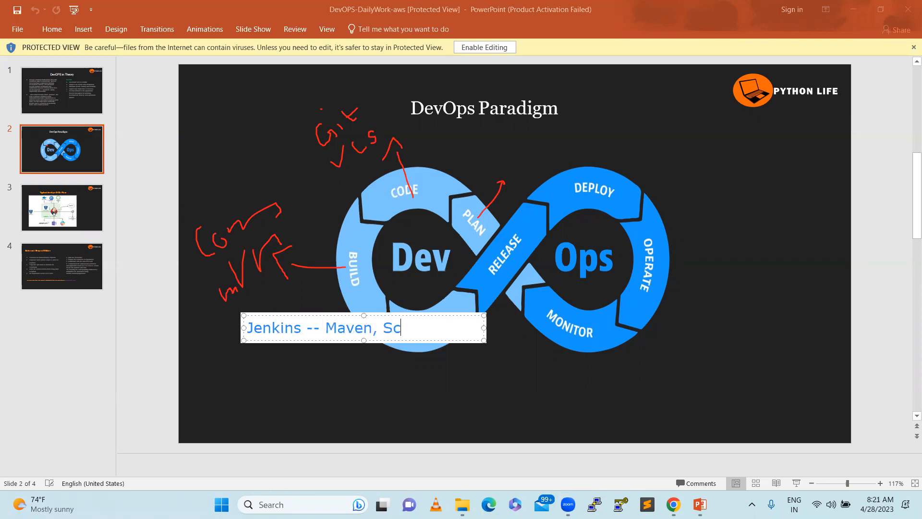
type("ala,")
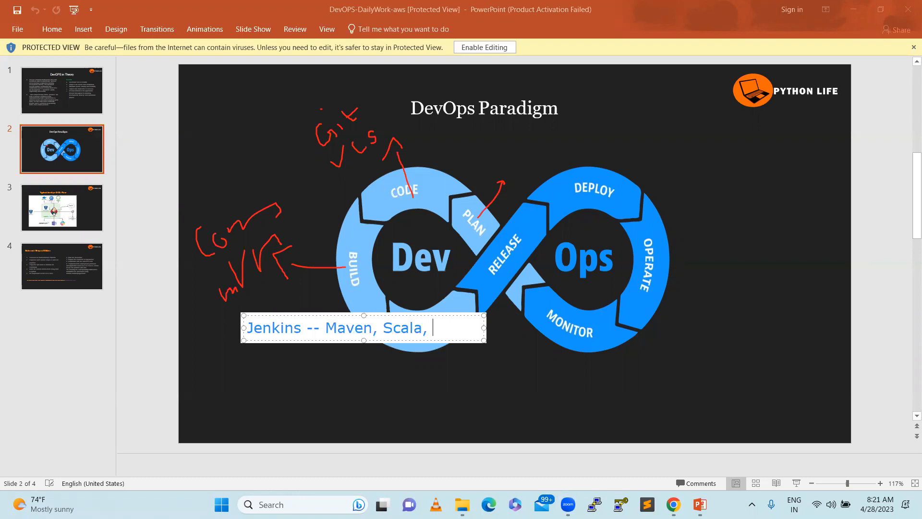
type("Go")
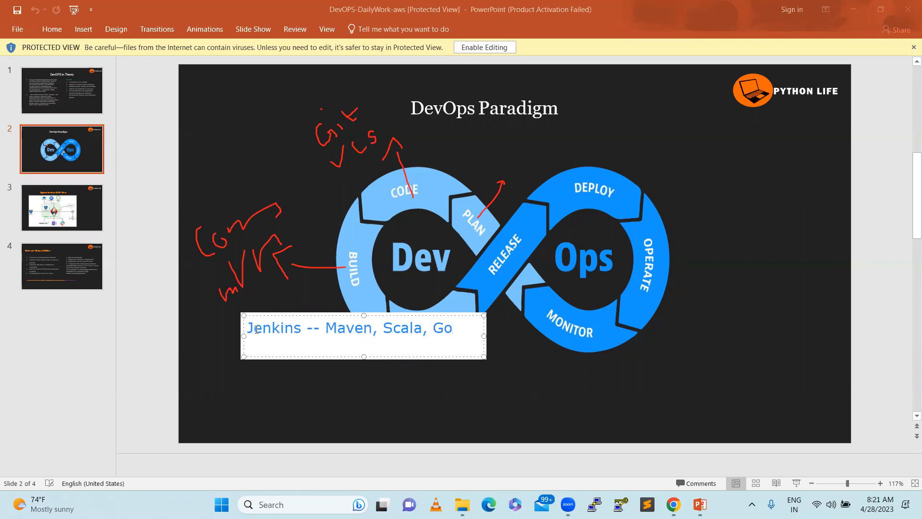
left_click_drag(363, 335, 318, 390)
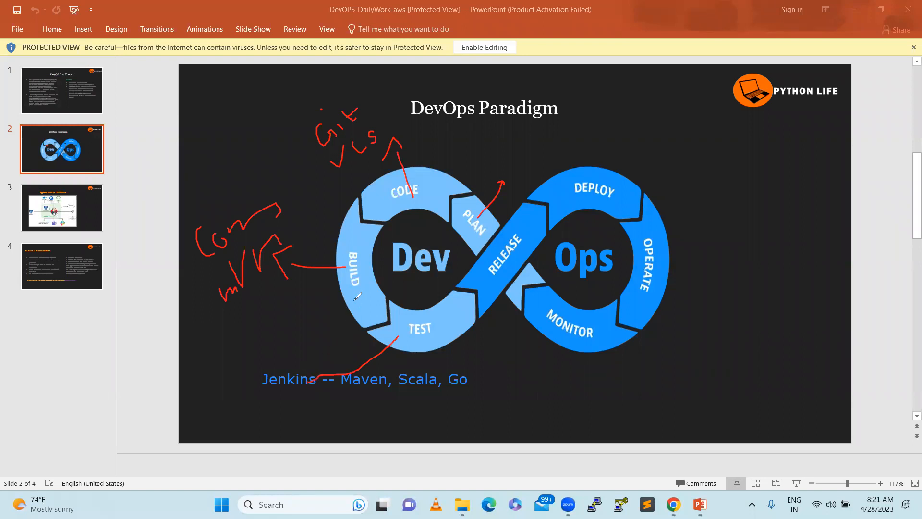
Add red ink: arrows to the Jenkins note and DEPLOY, an SLT note, and Ansible by OPERATE
left_click_drag(353, 294, 300, 376)
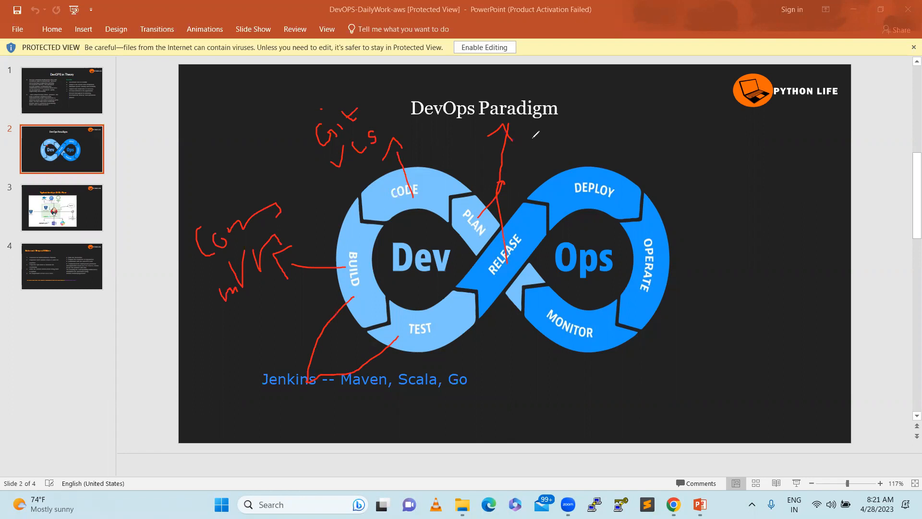
left_click_drag(524, 144, 544, 144)
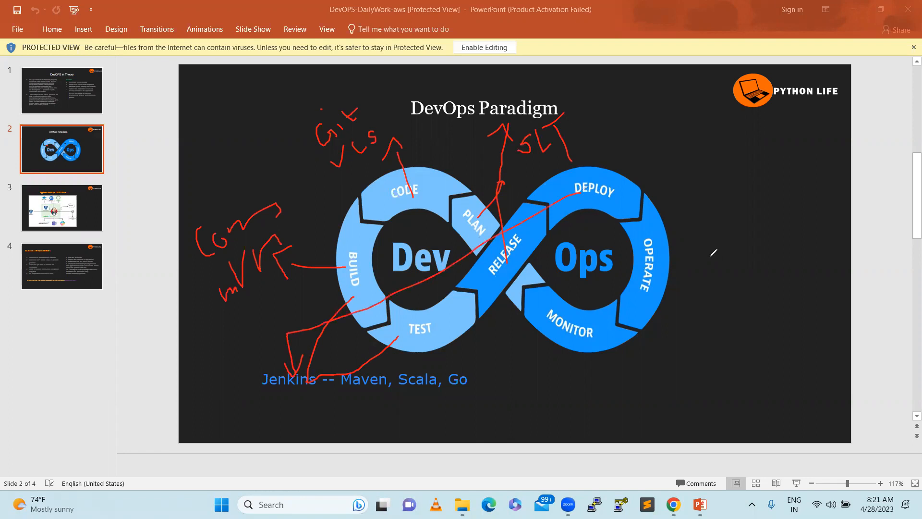
mouse_move(662, 236)
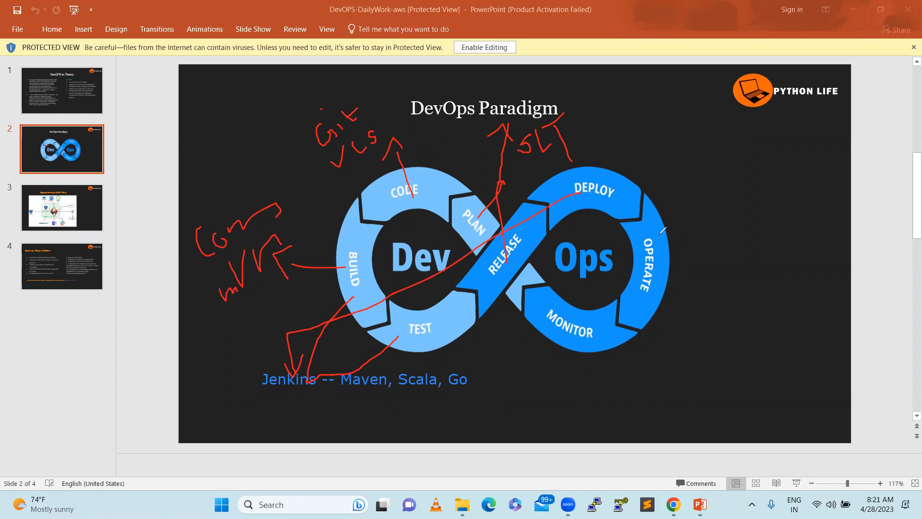
left_click_drag(664, 273, 744, 271)
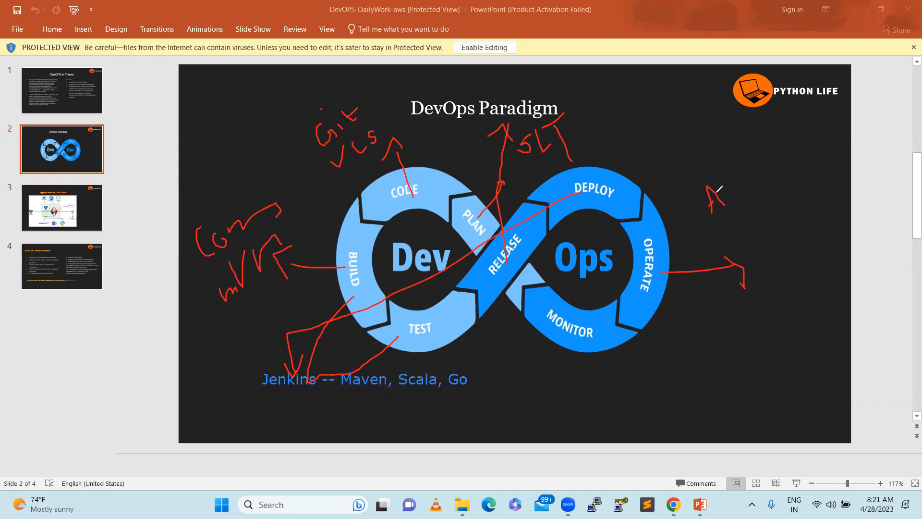
left_click_drag(709, 197, 744, 189)
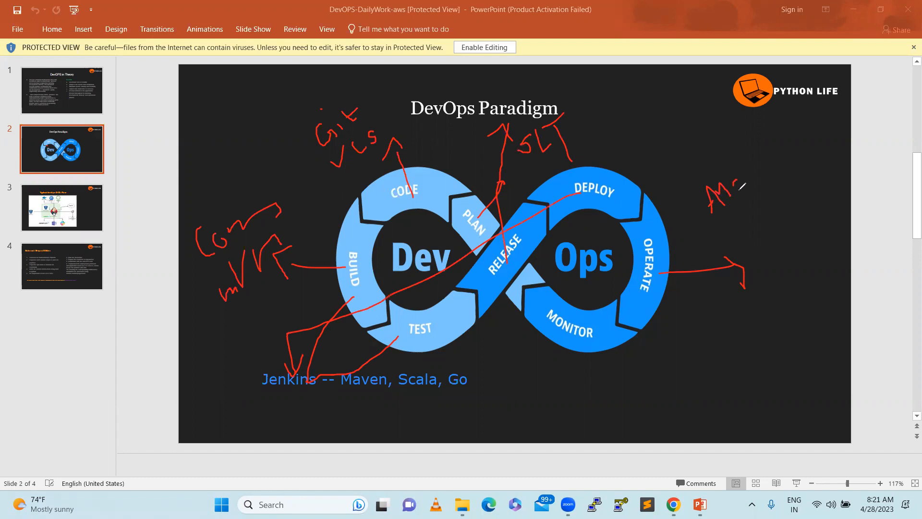
left_click_drag(709, 194, 759, 176)
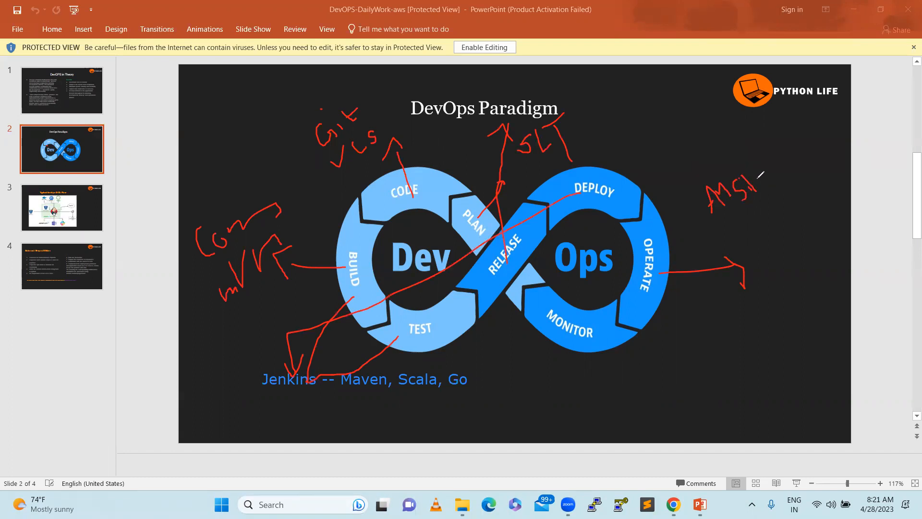
left_click_drag(759, 176, 818, 164)
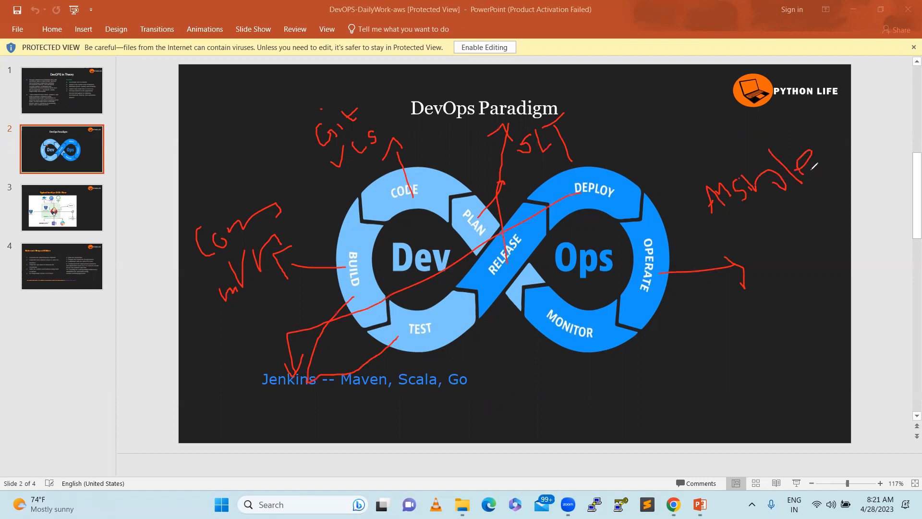
mouse_move(691, 278)
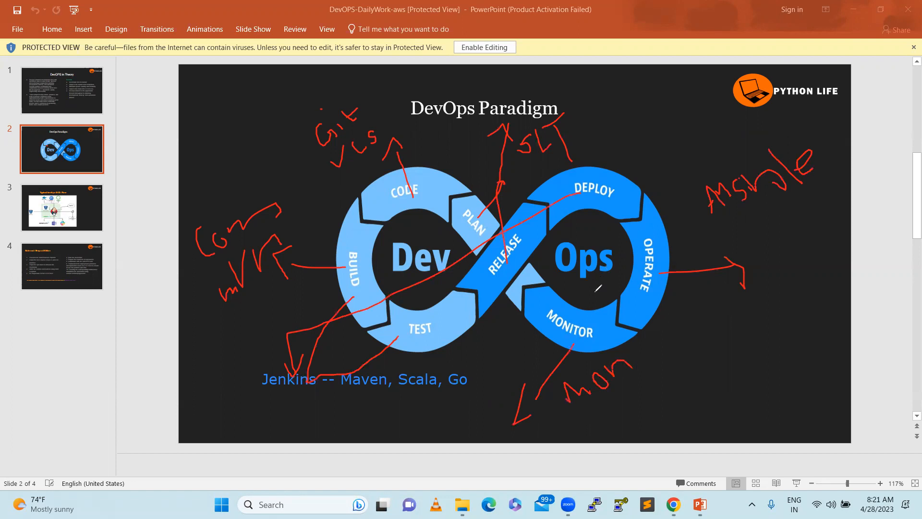
mouse_move(554, 347)
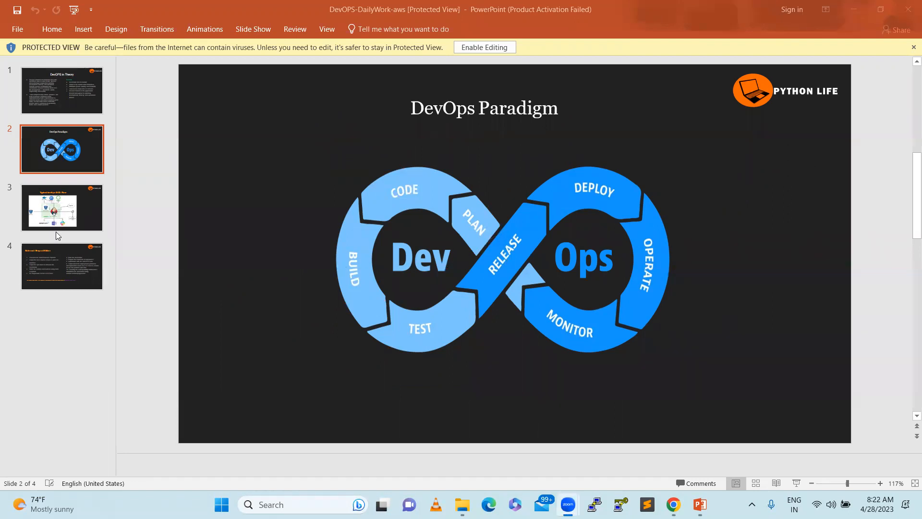
On the Typical DevOps CICD Flow slide, sketch red lines around Jenkins and a curve to Target Env
left_click(61, 207)
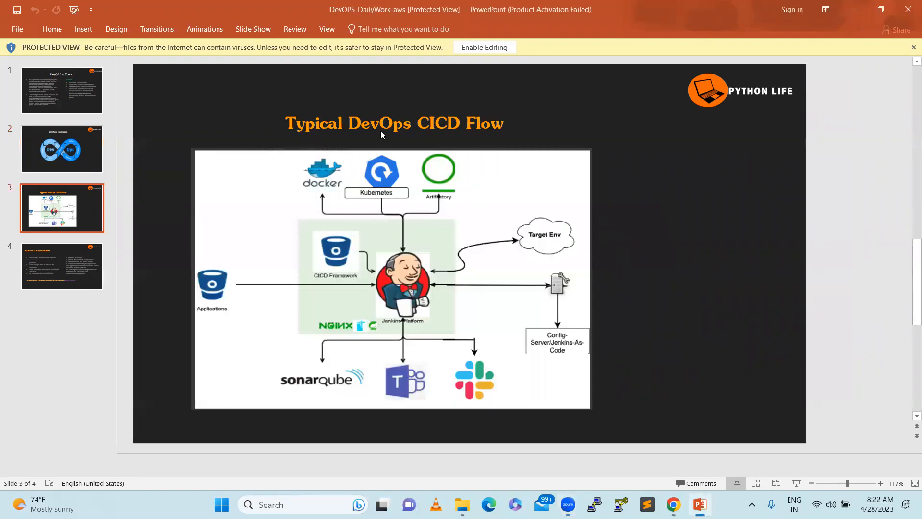
mouse_move(397, 245)
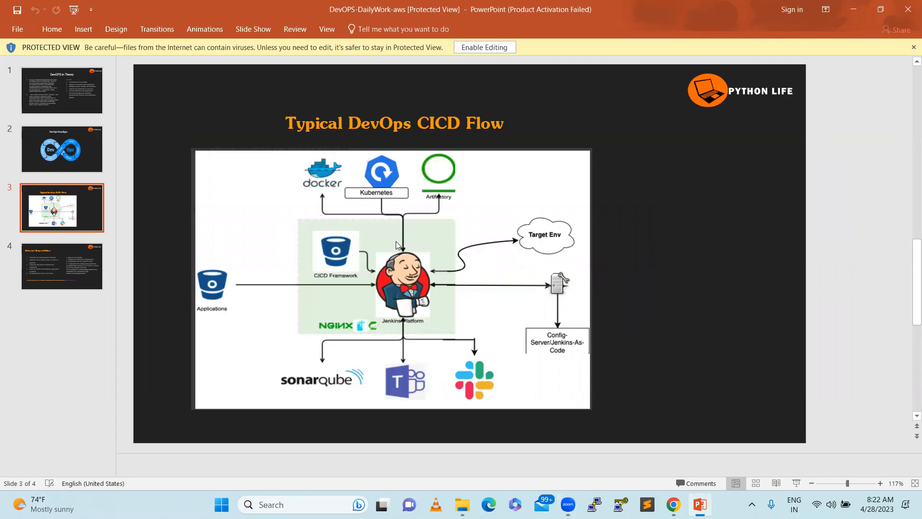
mouse_move(407, 288)
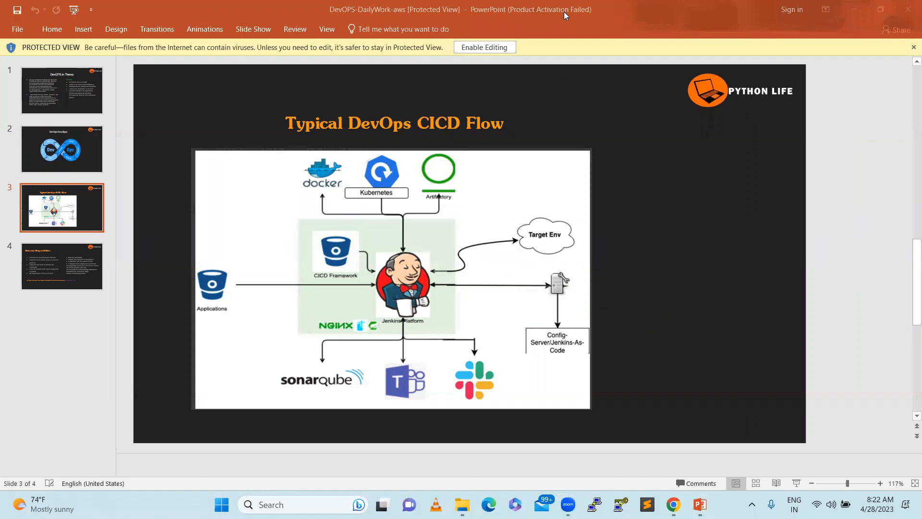
left_click_drag(236, 291, 388, 291)
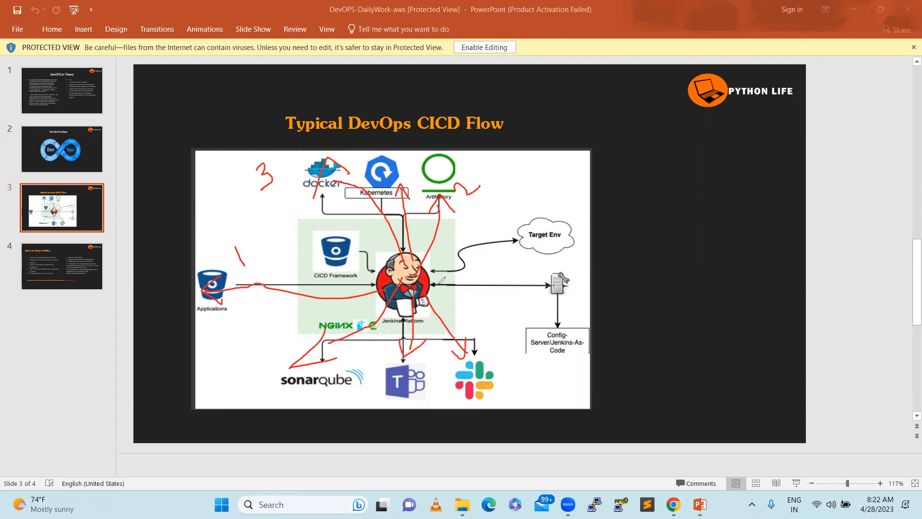
mouse_move(430, 272)
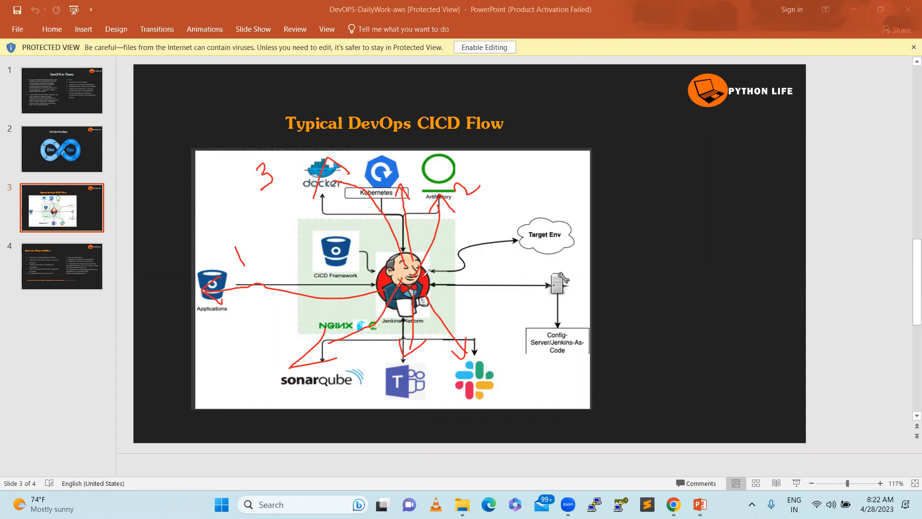
left_click_drag(464, 188, 574, 244)
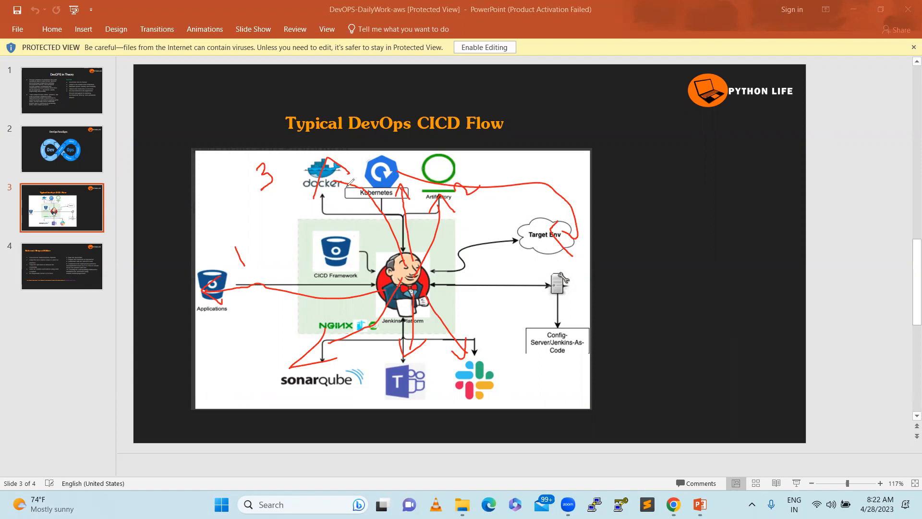
mouse_move(361, 201)
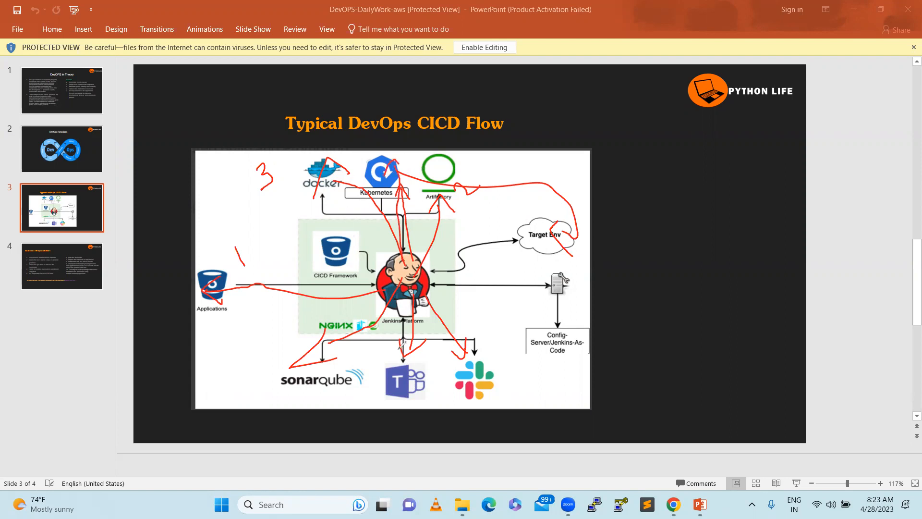
mouse_move(426, 405)
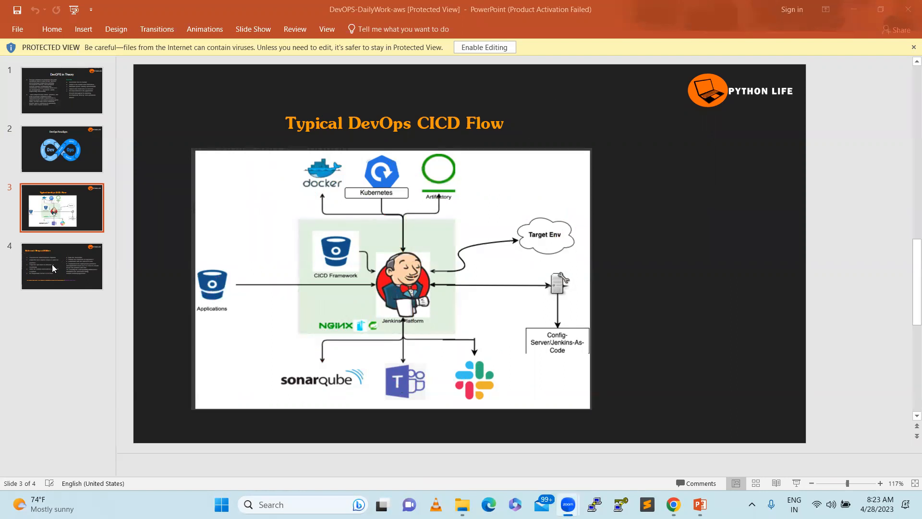
On the Roles and Responsibilities slide, underline items 1, 2 and 4 in red and draw a line below item 5
left_click(55, 263)
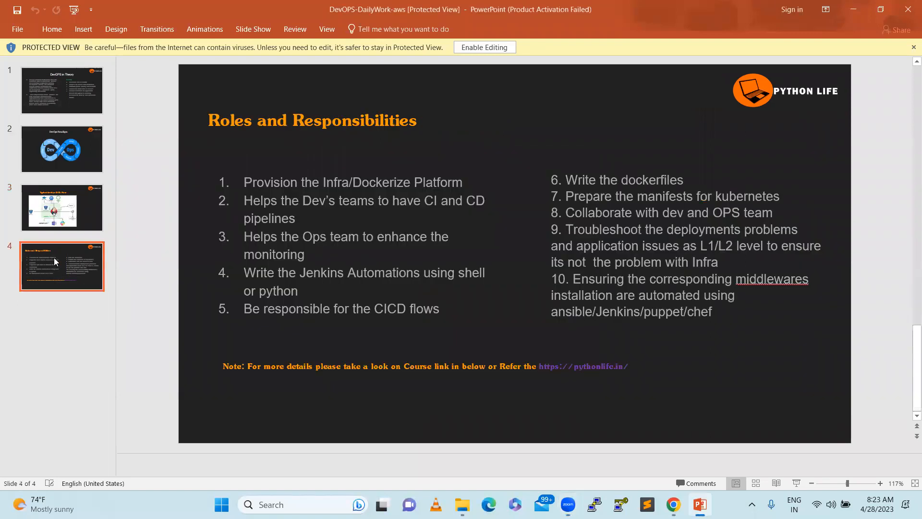
mouse_move(280, 212)
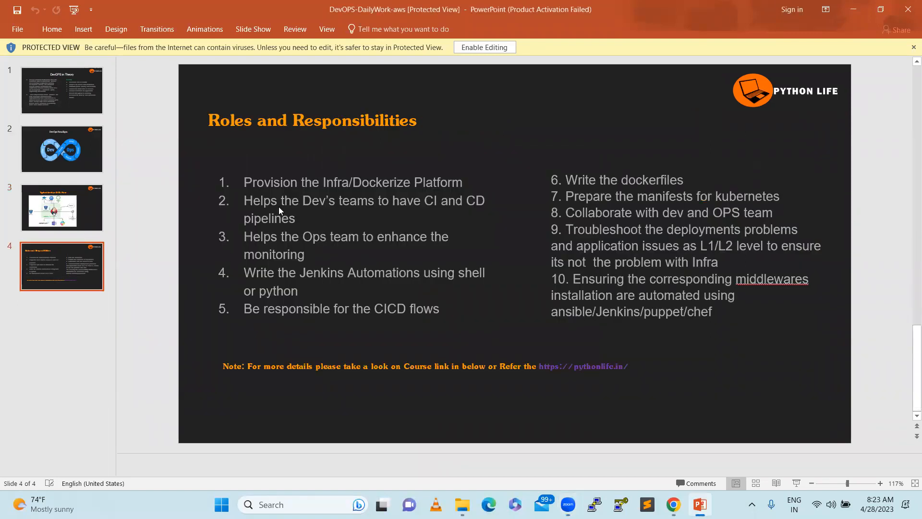
mouse_move(624, 68)
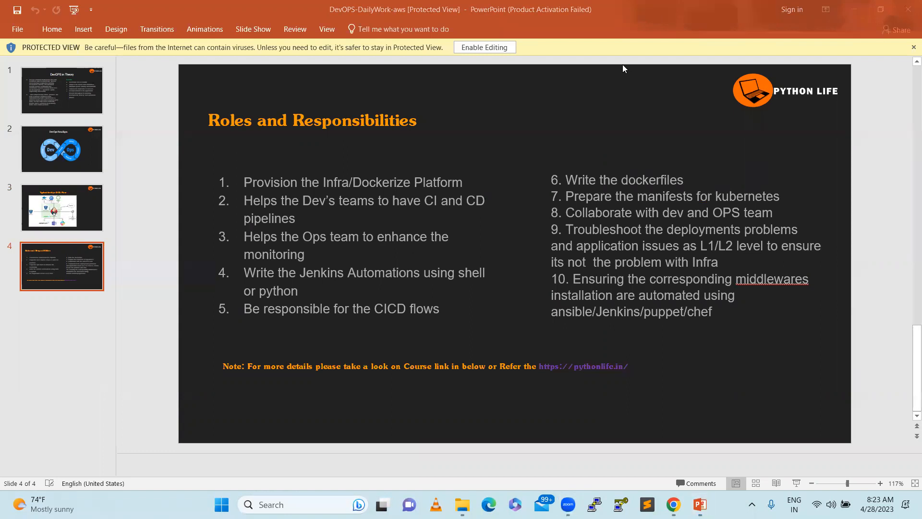
mouse_move(358, 110)
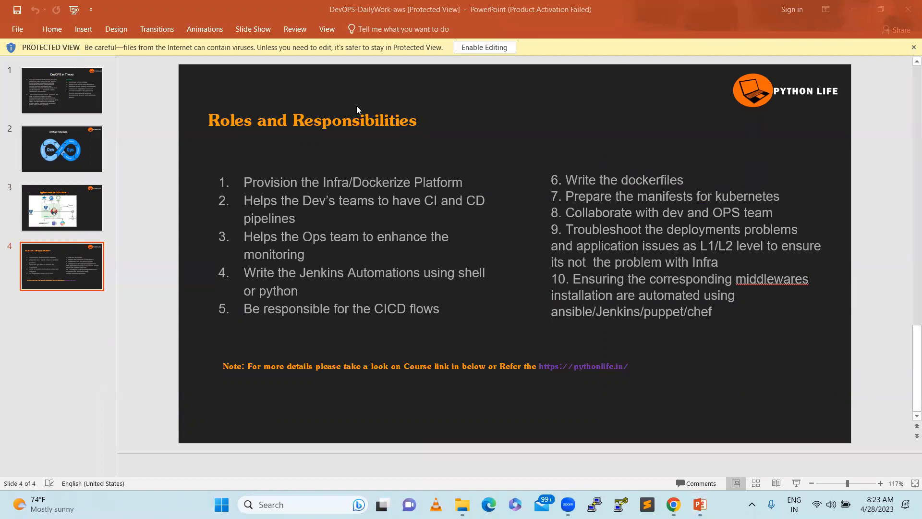
mouse_move(370, 204)
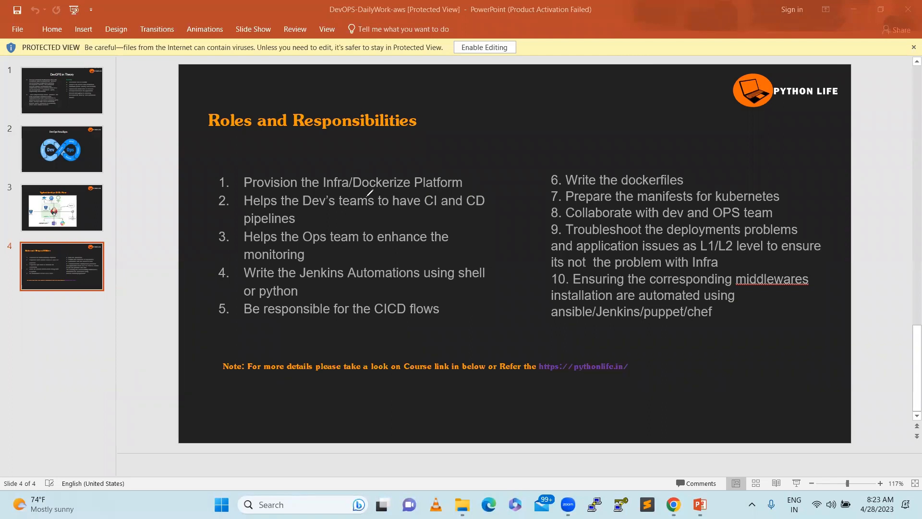
left_click_drag(335, 200, 424, 188)
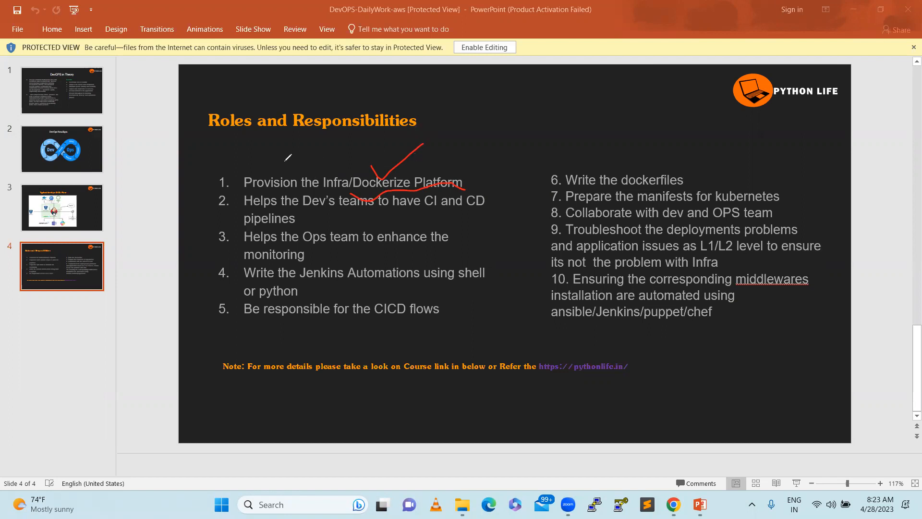
mouse_move(272, 144)
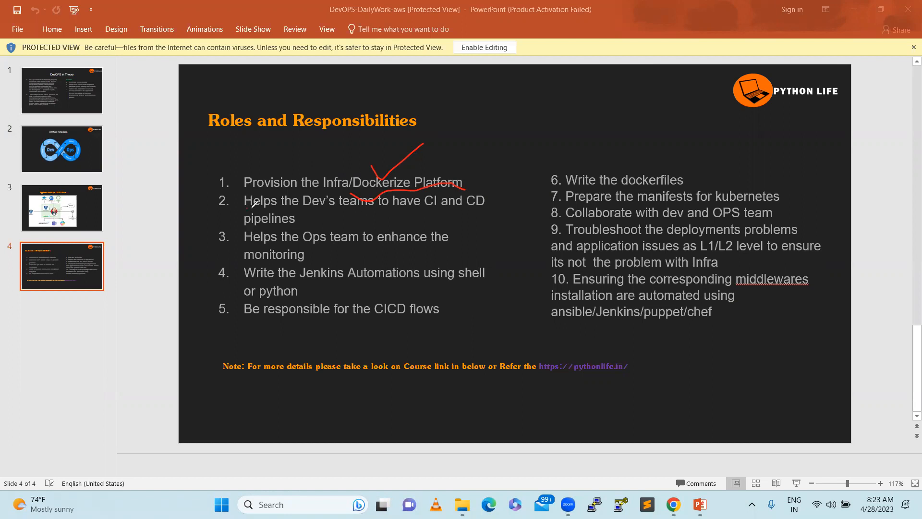
left_click_drag(247, 212, 467, 221)
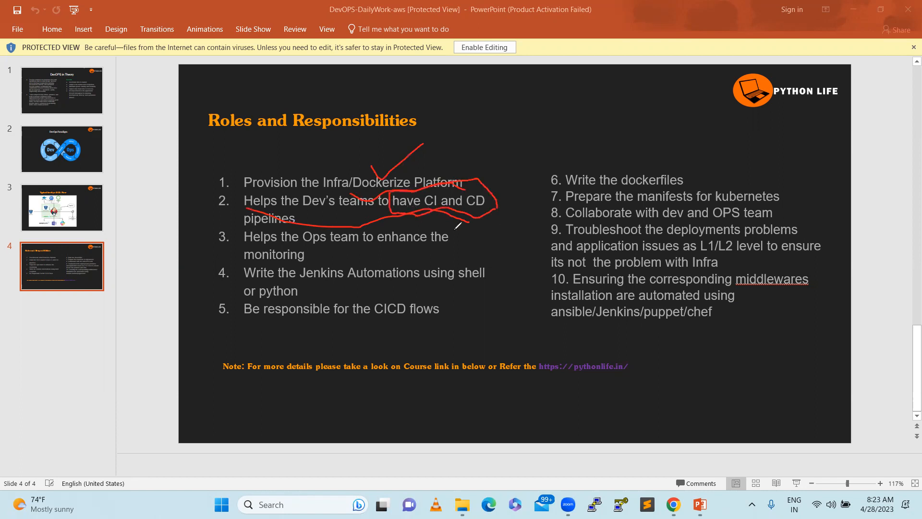
mouse_move(333, 243)
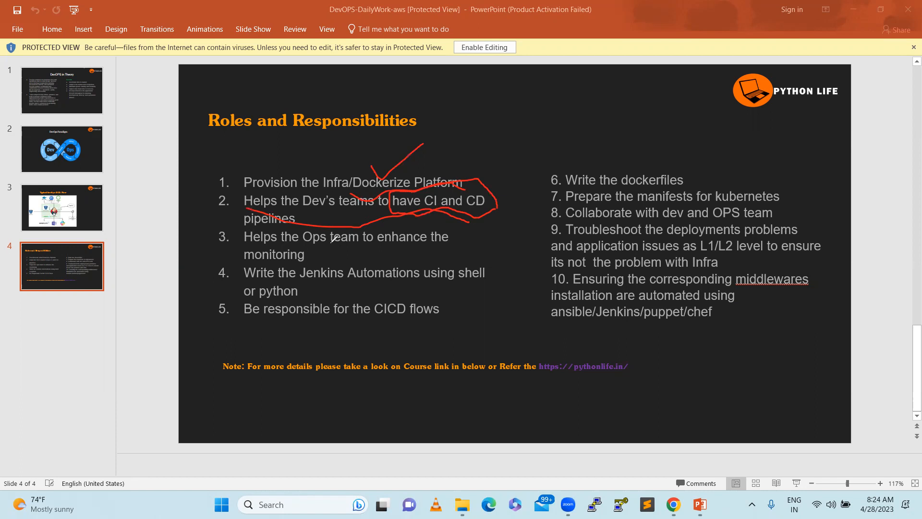
mouse_move(512, 194)
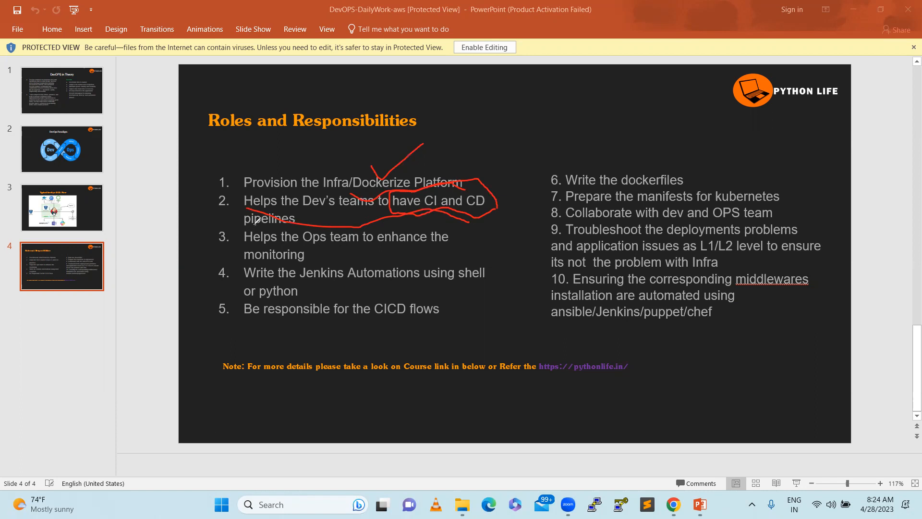
mouse_move(408, 206)
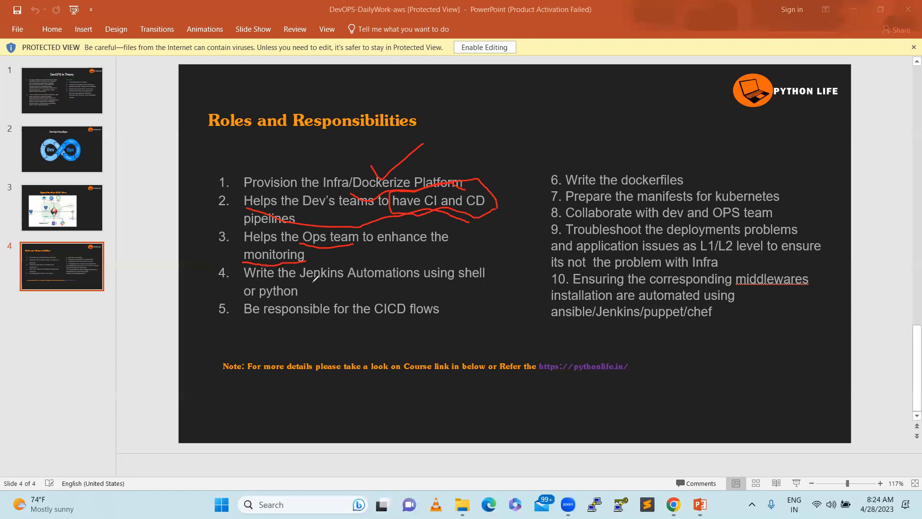
left_click_drag(311, 286, 464, 290)
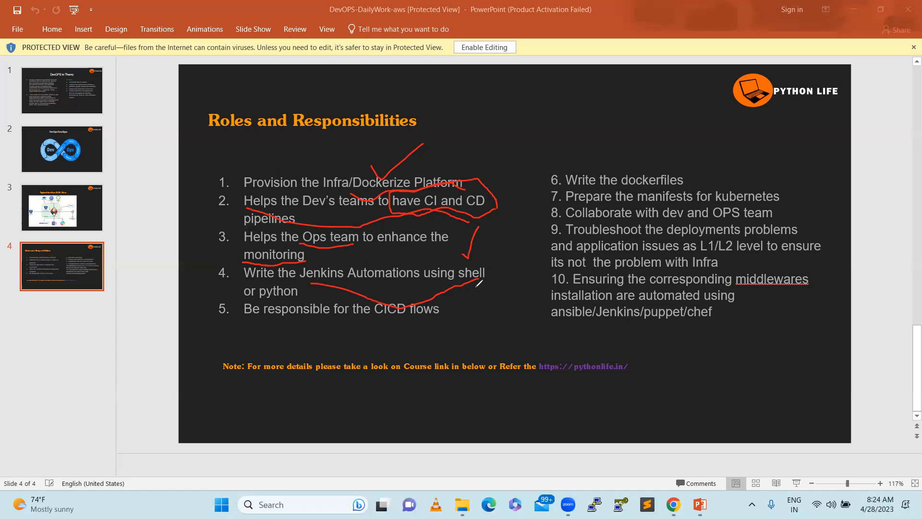
mouse_move(449, 274)
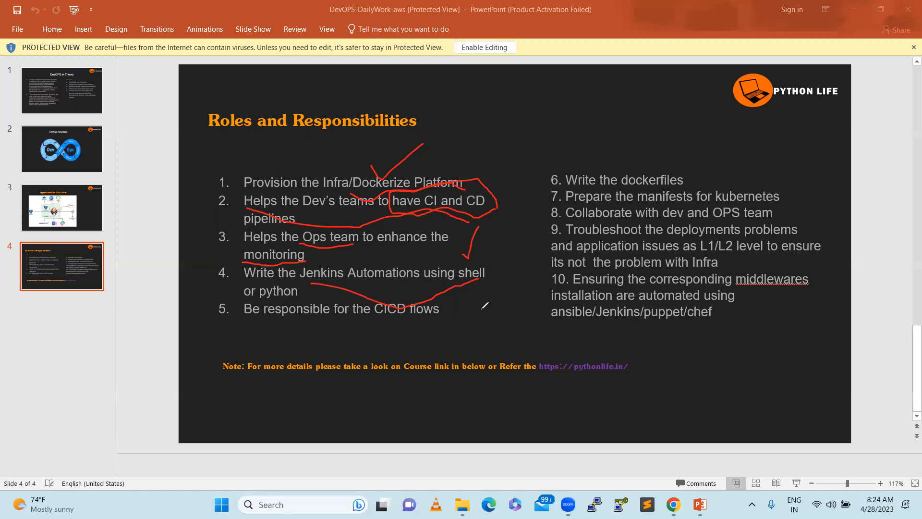
mouse_move(321, 266)
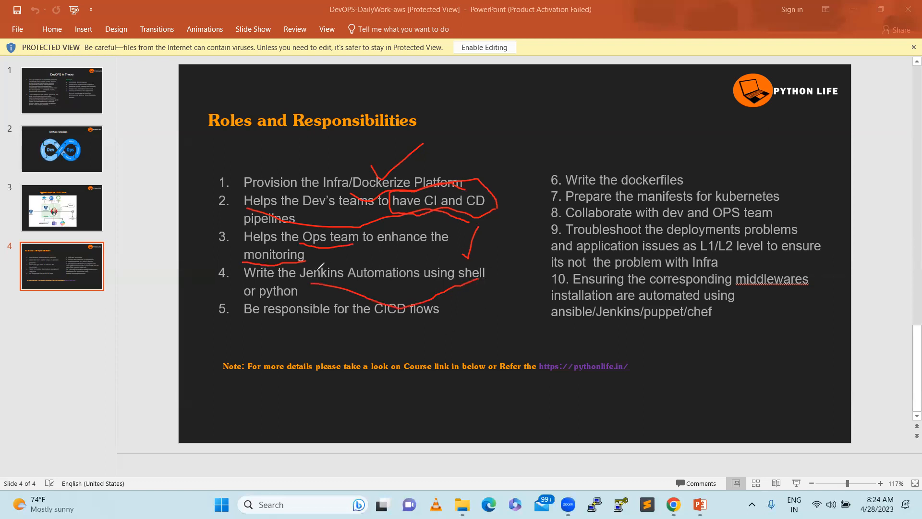
mouse_move(364, 271)
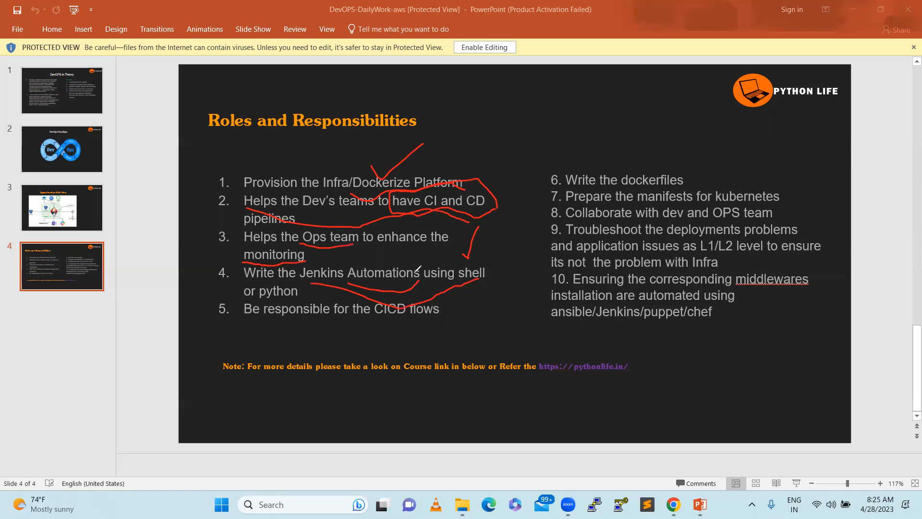
mouse_move(382, 275)
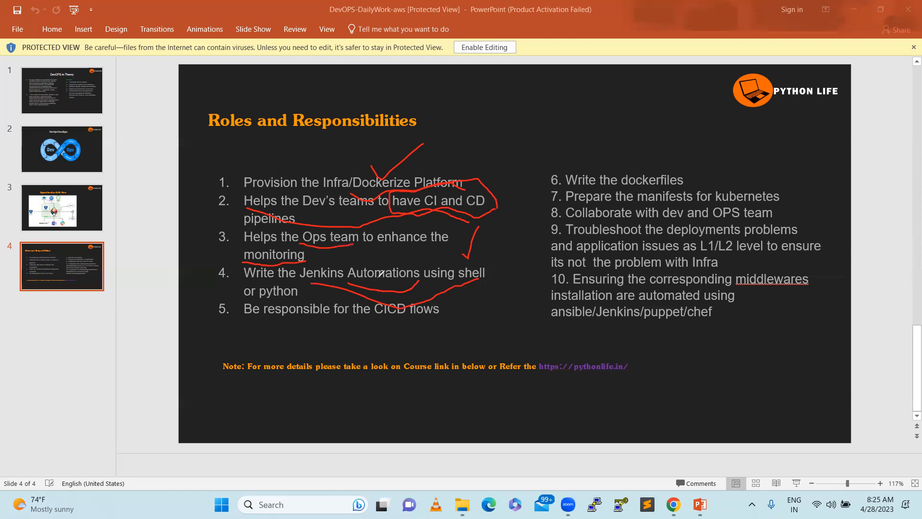
mouse_move(439, 239)
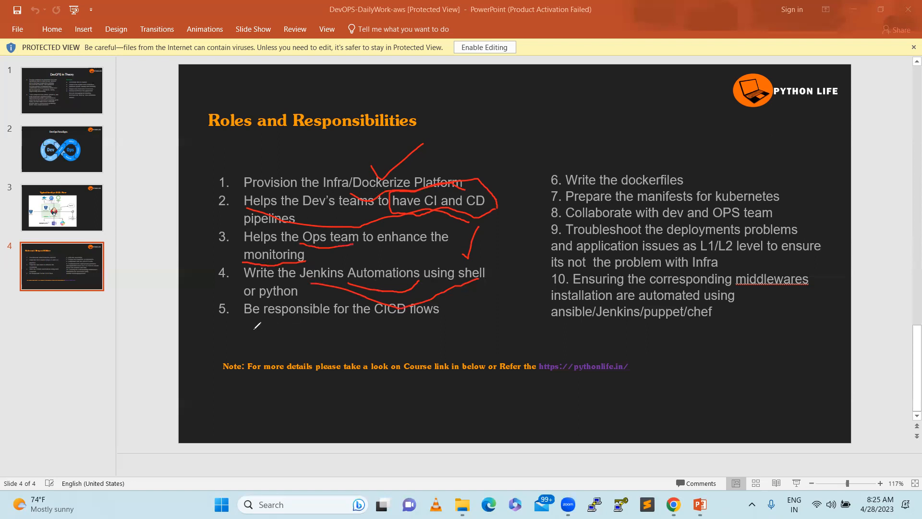
left_click_drag(251, 339, 465, 344)
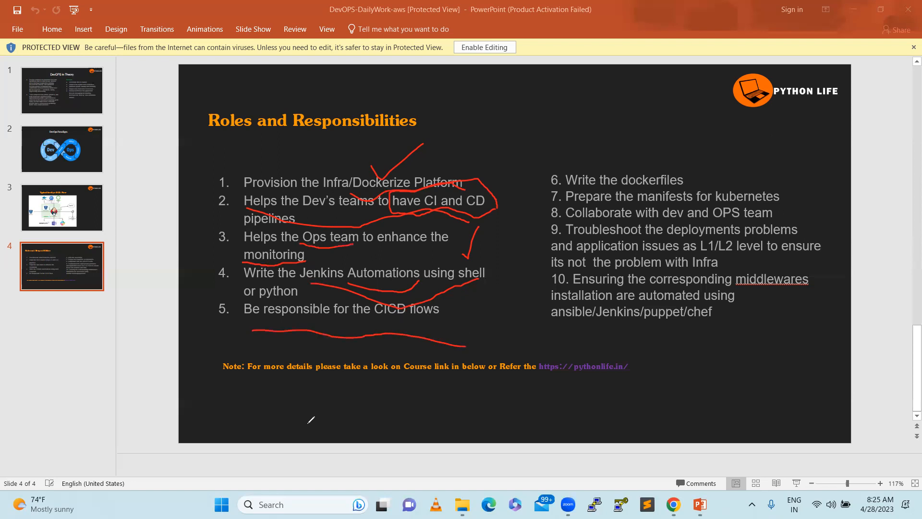
mouse_move(287, 428)
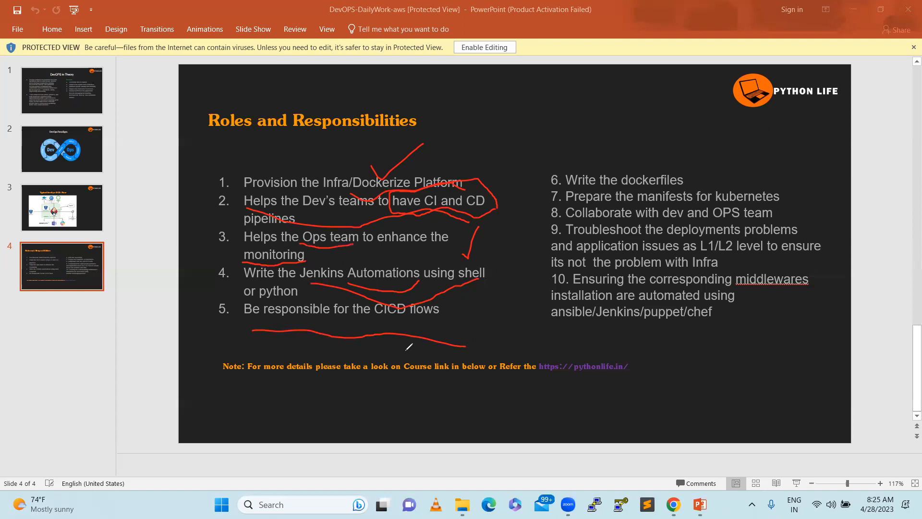
mouse_move(611, 198)
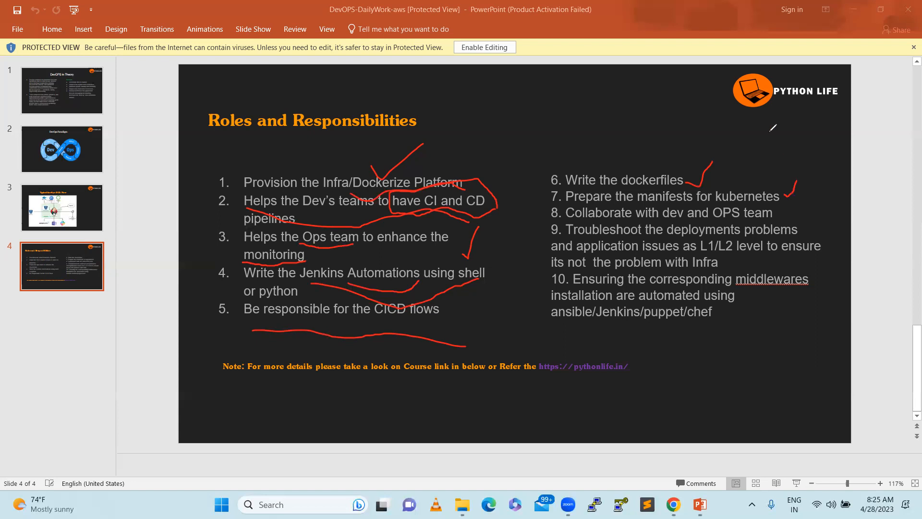
mouse_move(784, 150)
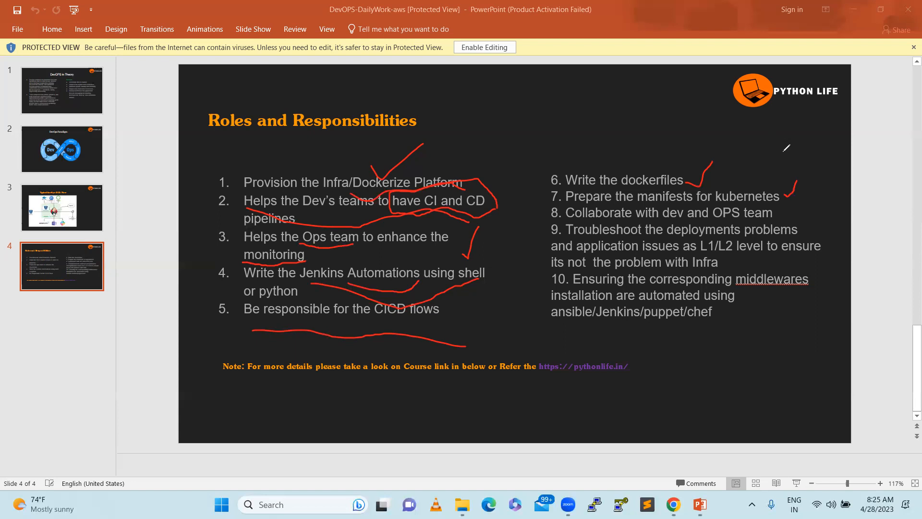
mouse_move(804, 202)
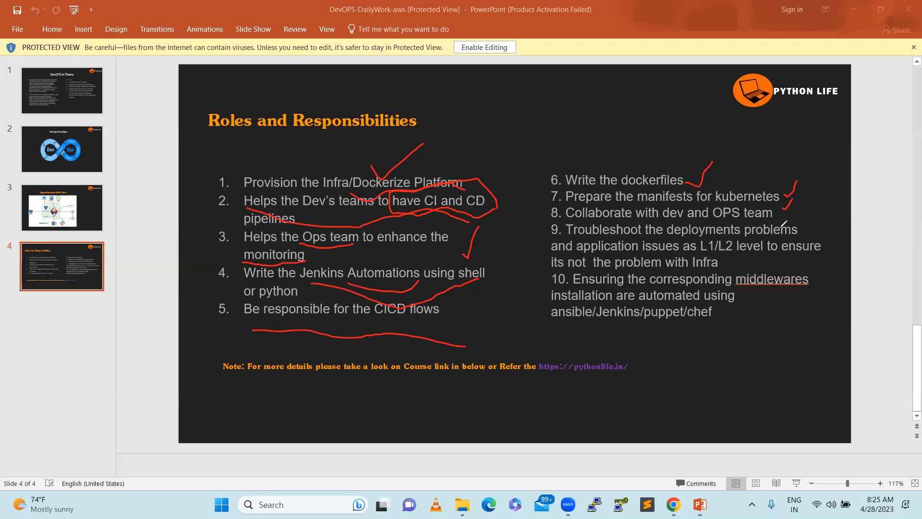
mouse_move(692, 238)
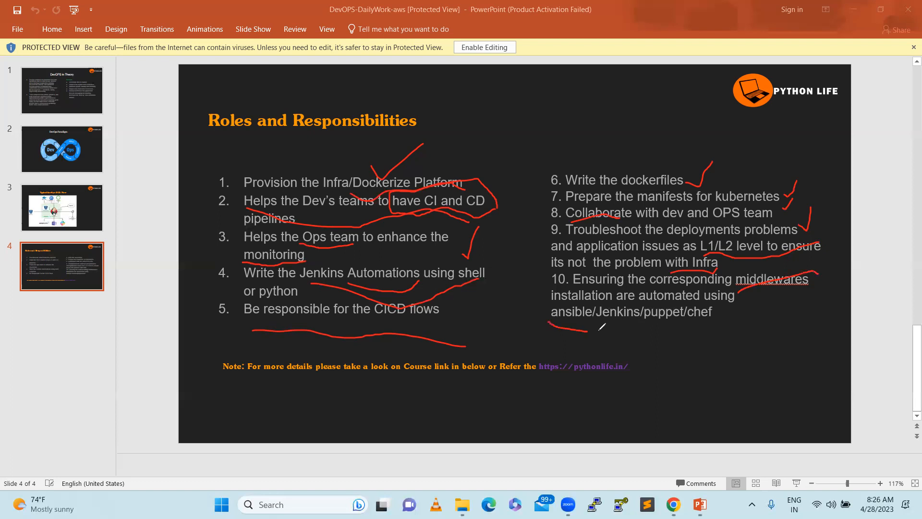
Underline the ansible/Jenkins/puppet/chef line on slide 4 in red ink
left_click_drag(550, 330, 715, 317)
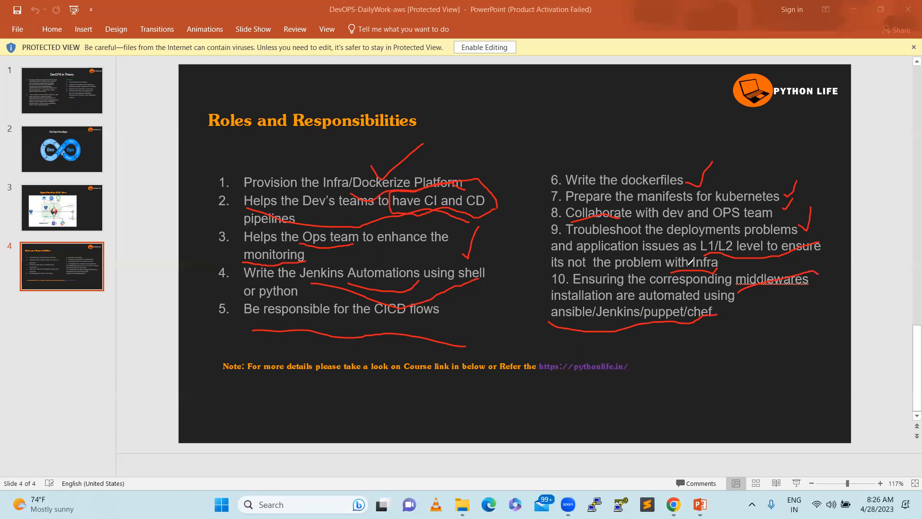
mouse_move(652, 298)
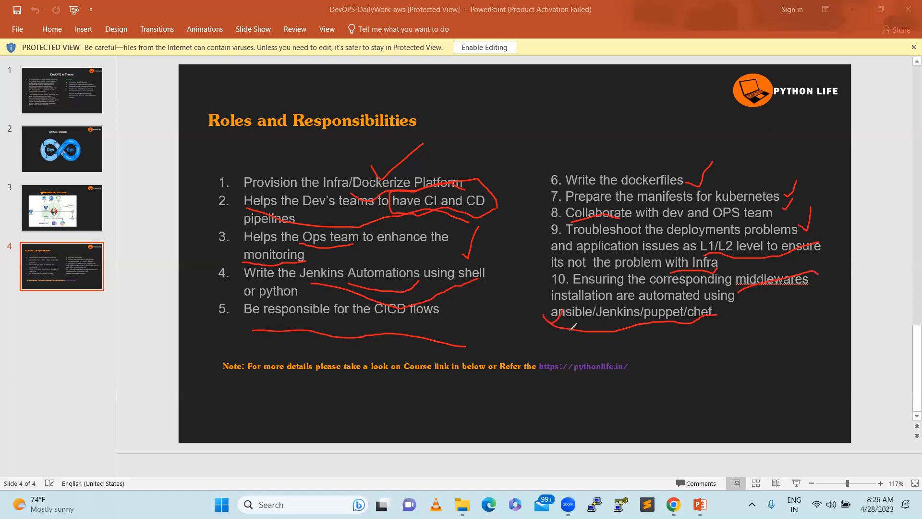
mouse_move(612, 318)
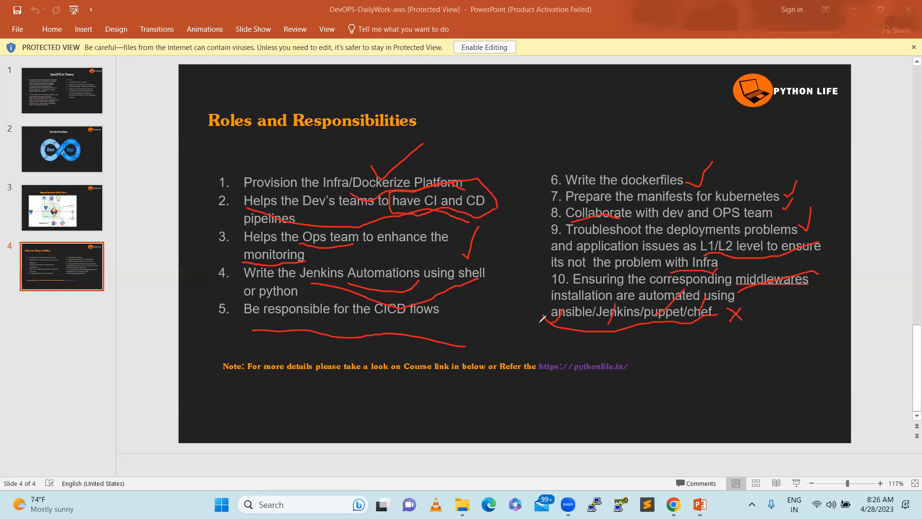
mouse_move(545, 299)
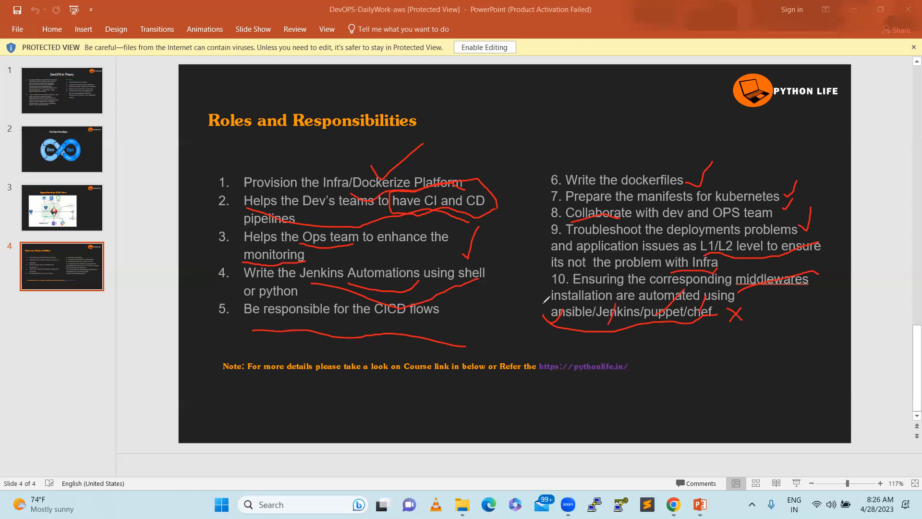
mouse_move(512, 377)
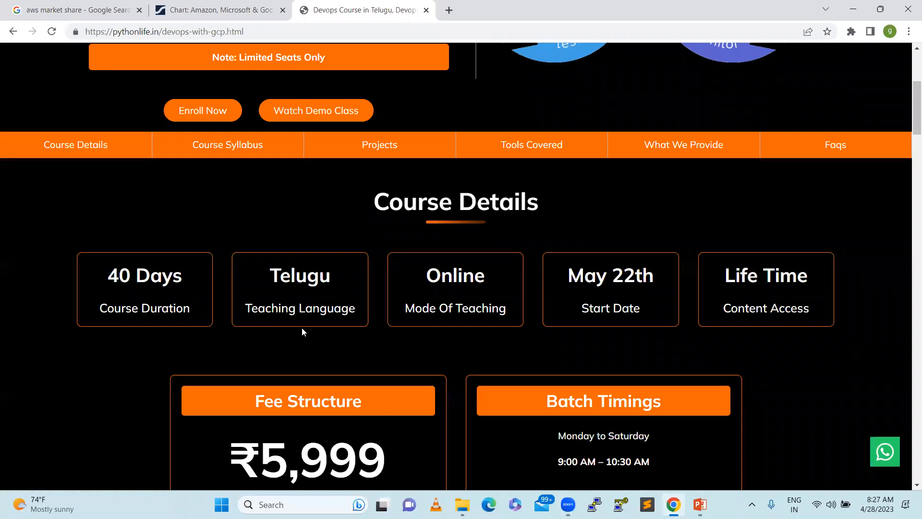
Scroll to the Course Syllabus and expand the DevOps Introduction section
scroll("up", 3)
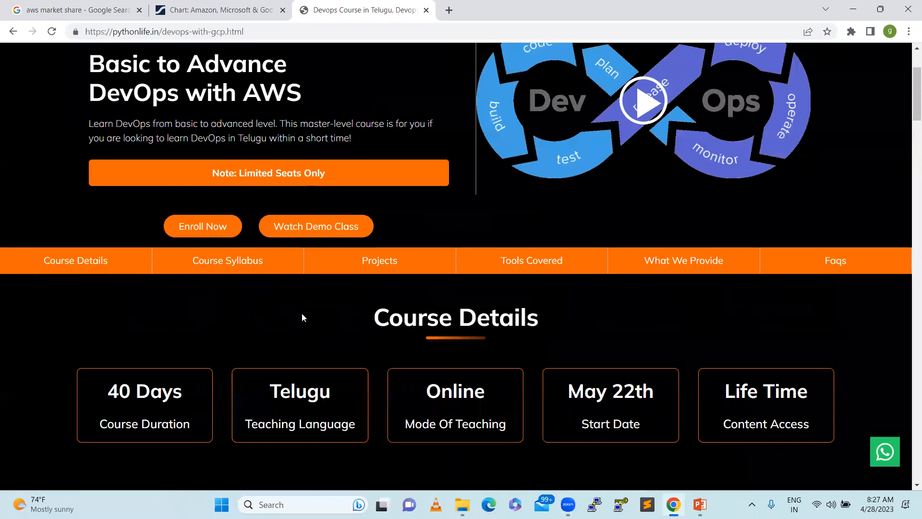
scroll("down", 3)
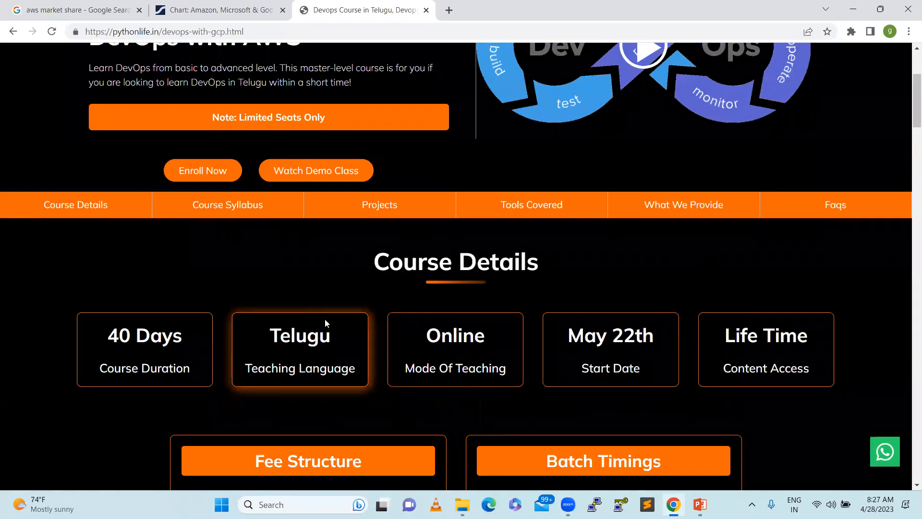
scroll("down", 3)
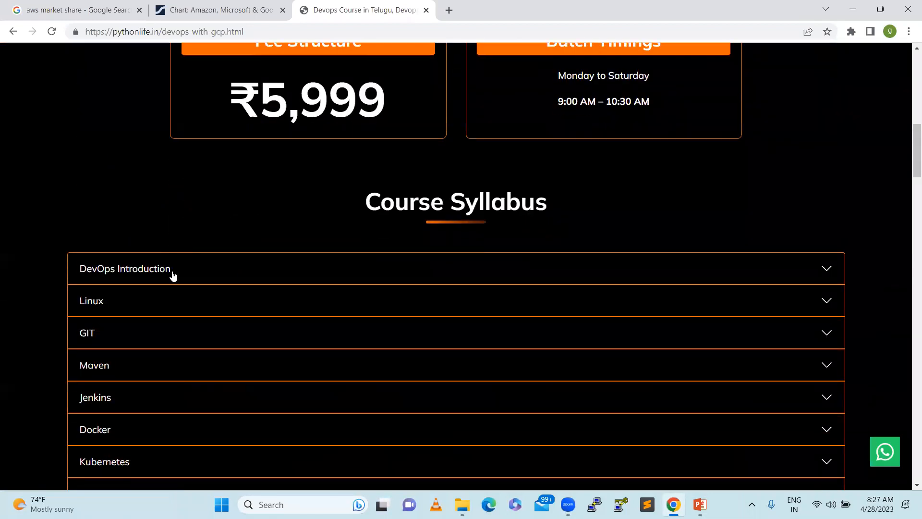
left_click(125, 268)
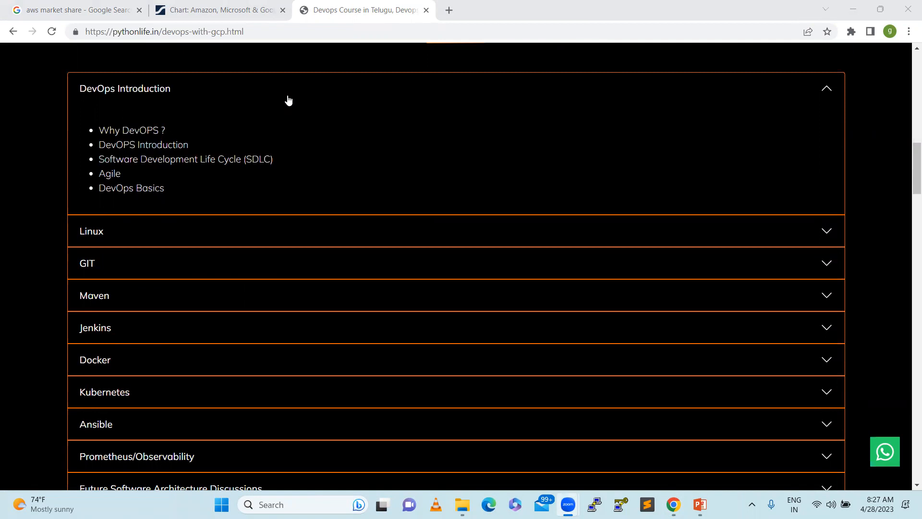
mouse_move(226, 161)
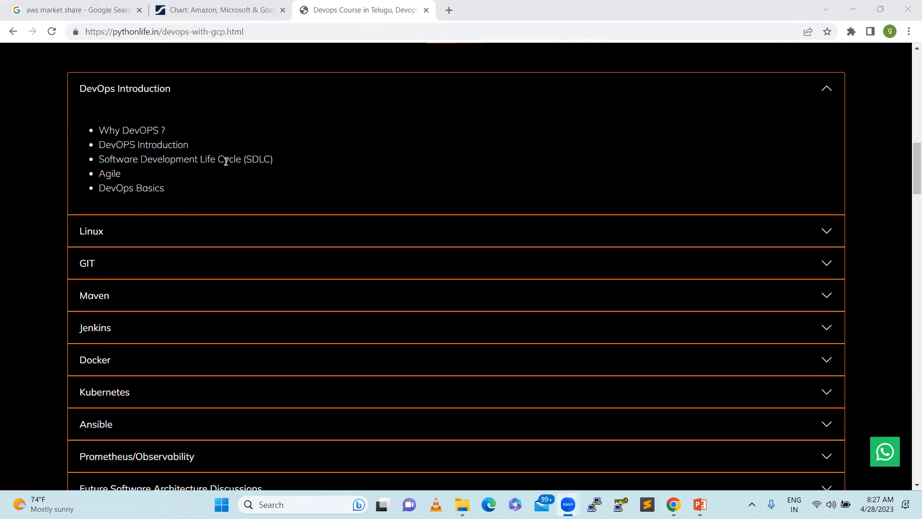
mouse_move(199, 247)
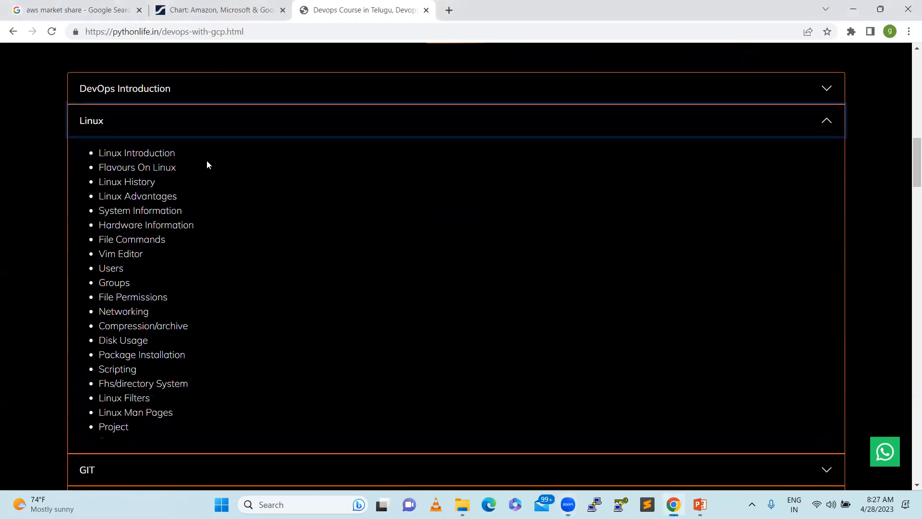
Expand the Jenkins and Future Software Architecture Discussions syllabus sections
scroll("down", 3)
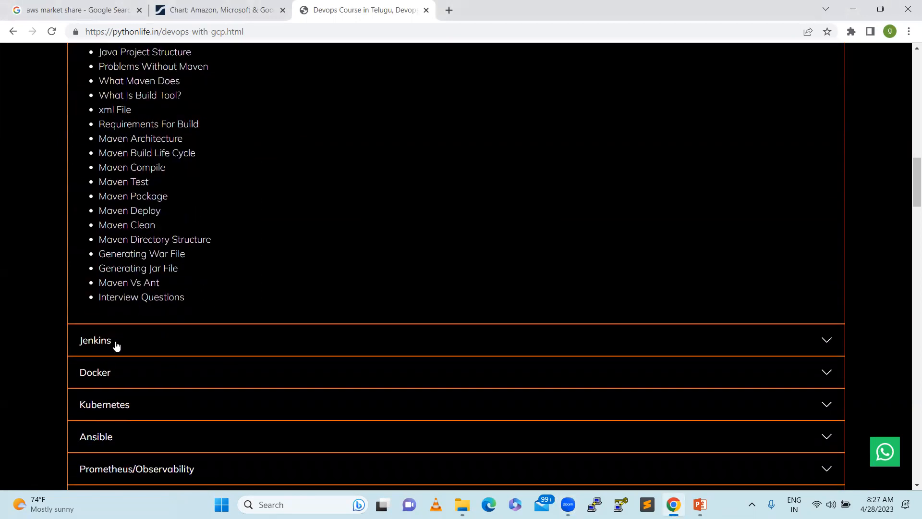
left_click(95, 340)
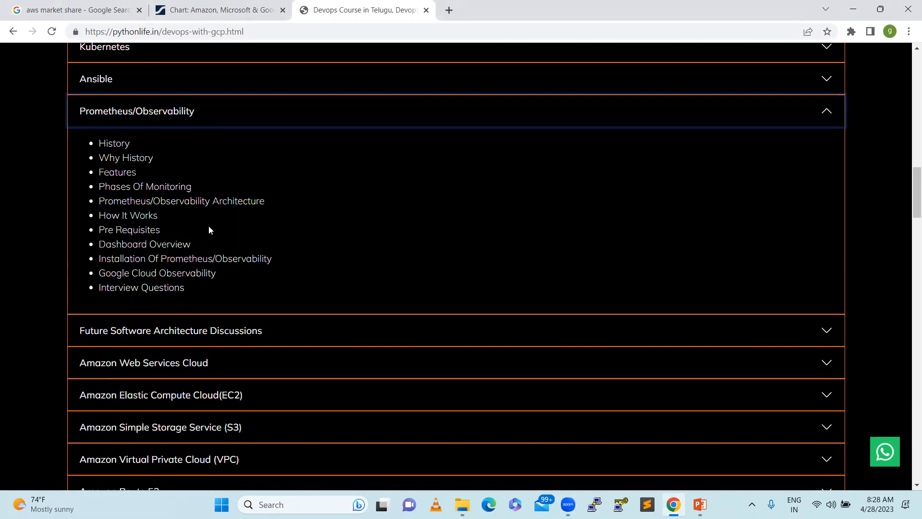
mouse_move(312, 287)
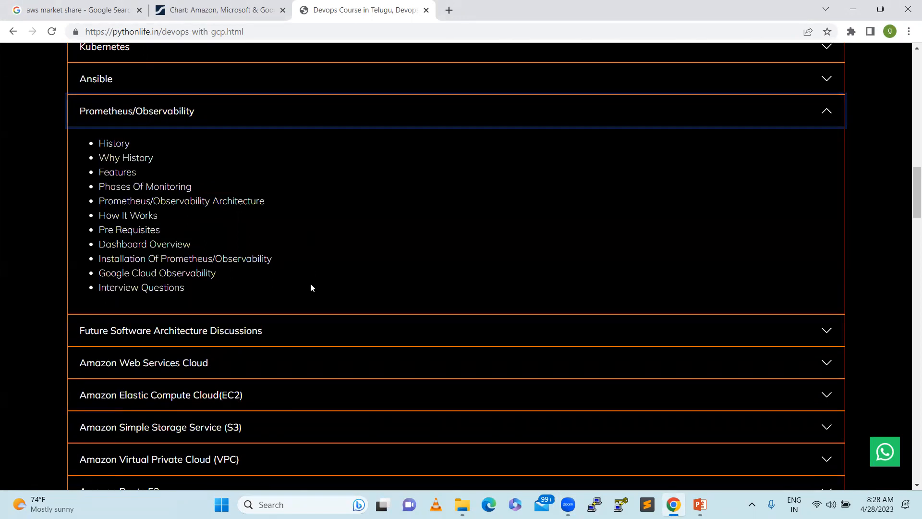
left_click(171, 331)
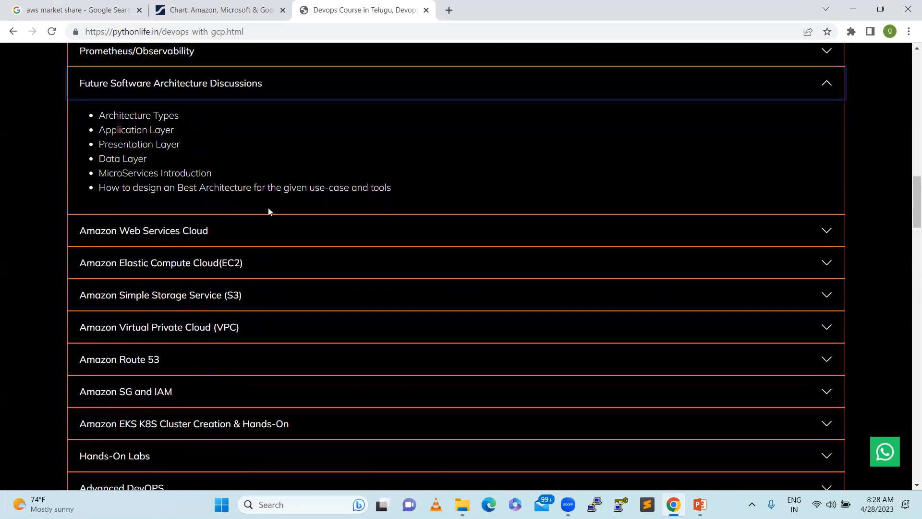
mouse_move(227, 254)
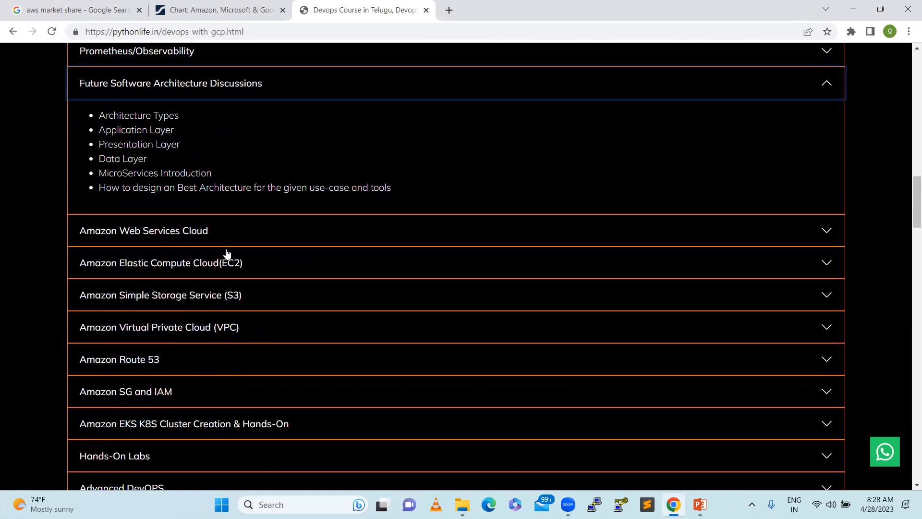
mouse_move(205, 240)
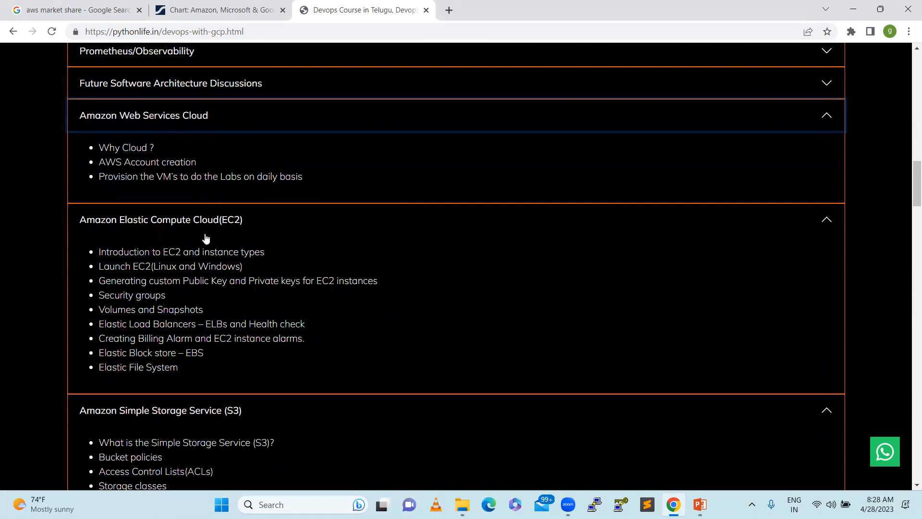
mouse_move(215, 183)
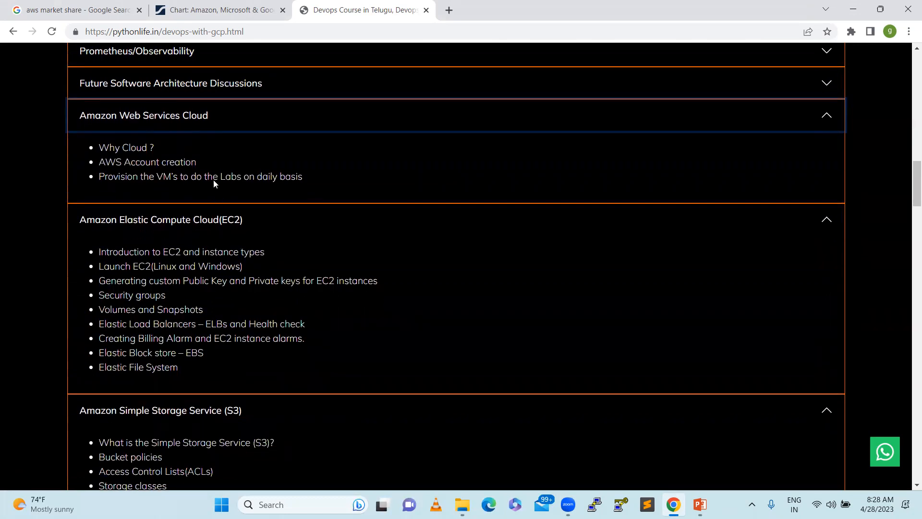
Scroll through the AWS syllabus sections, EC2 through SG and IAM, down to Real-time Projects
scroll("down", 3)
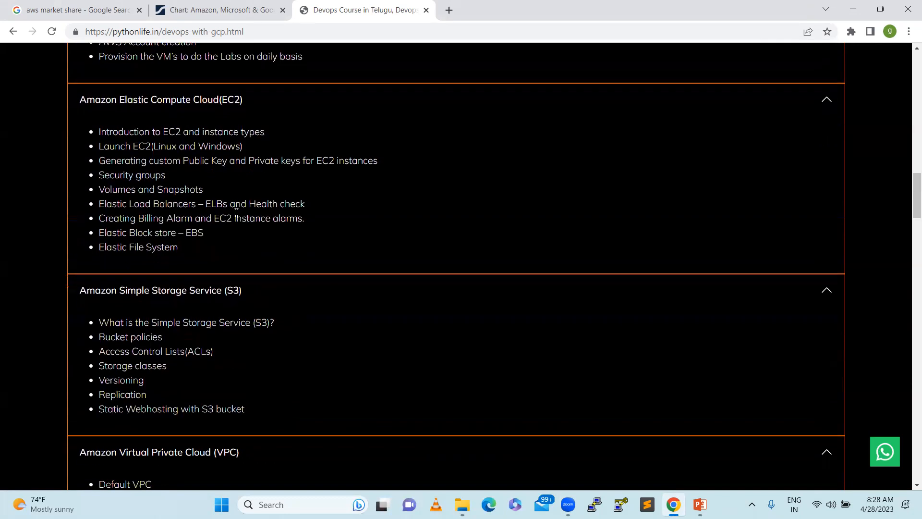
mouse_move(210, 175)
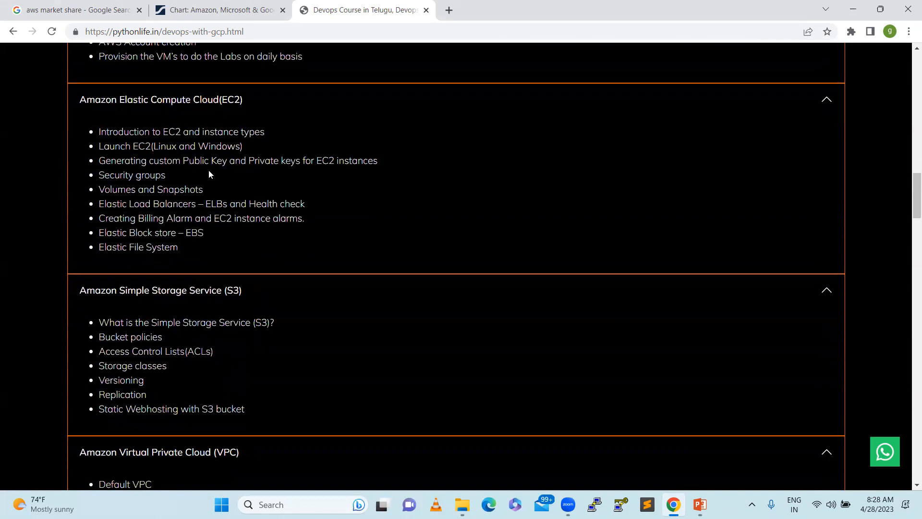
mouse_move(201, 260)
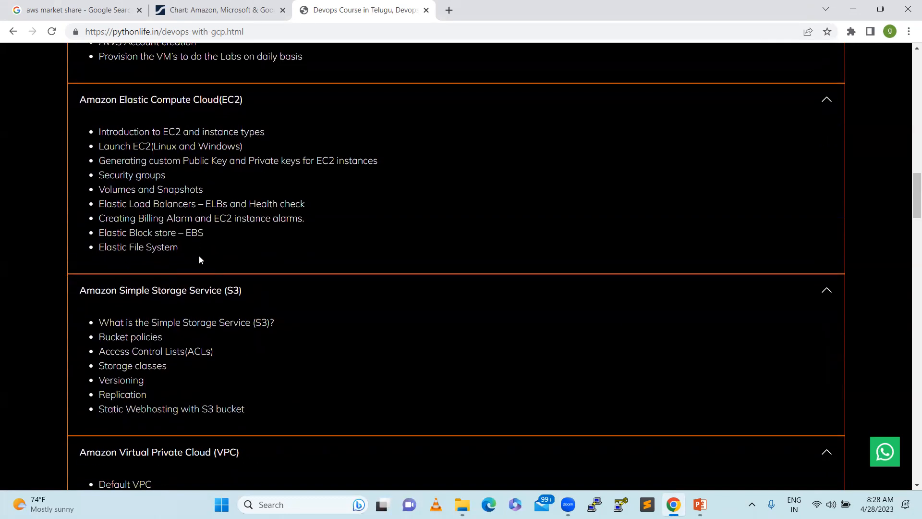
scroll("down", 3)
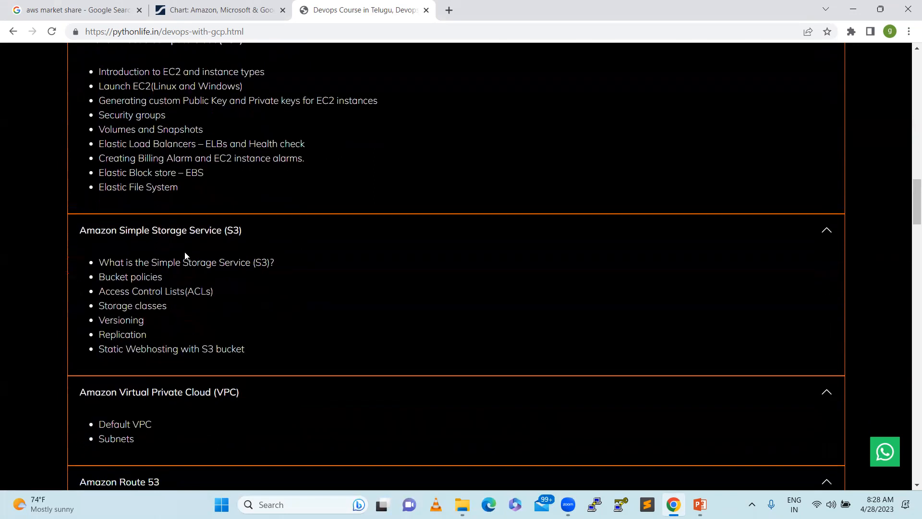
mouse_move(233, 297)
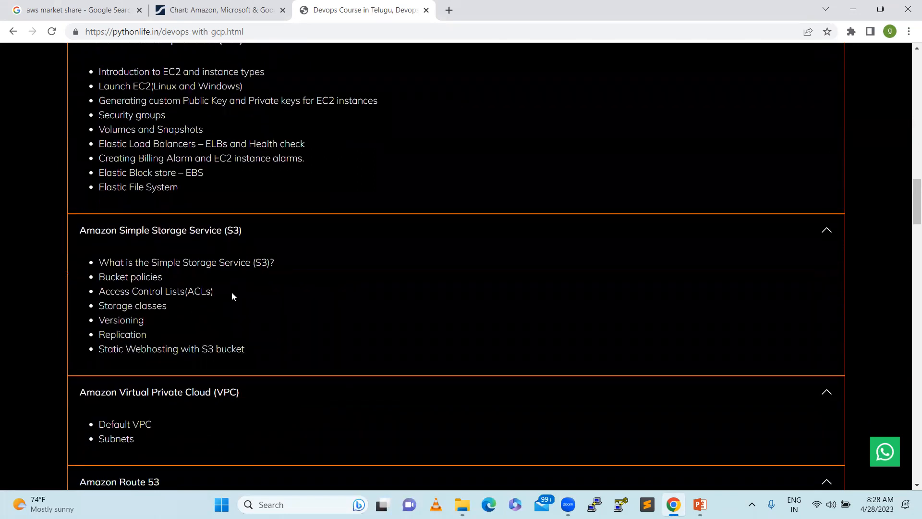
mouse_move(213, 305)
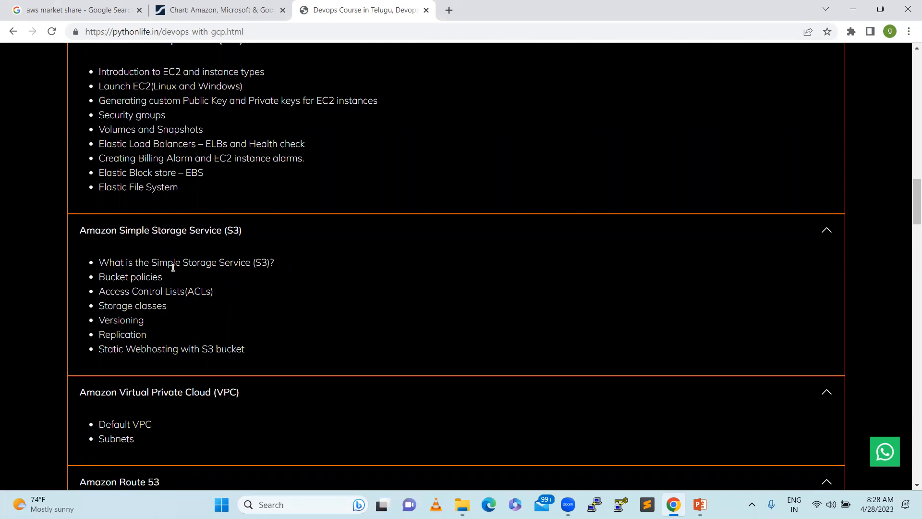
mouse_move(214, 342)
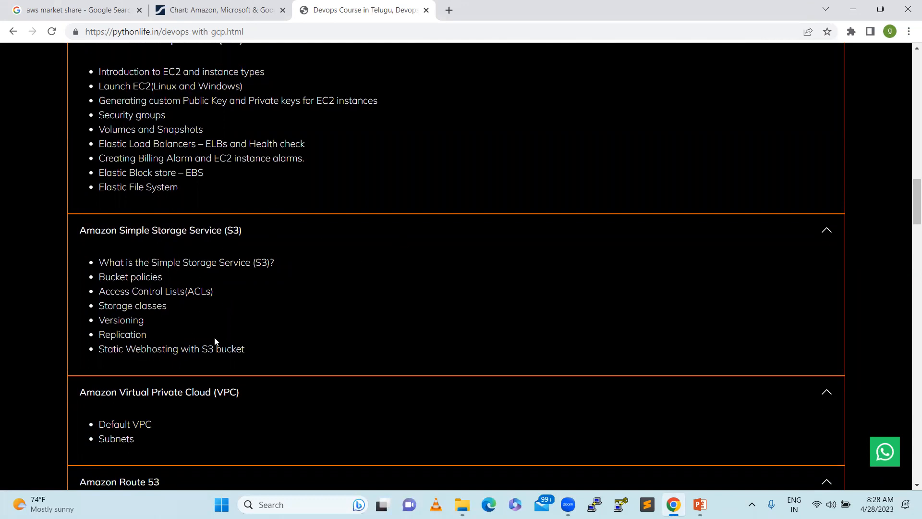
scroll("down", 3)
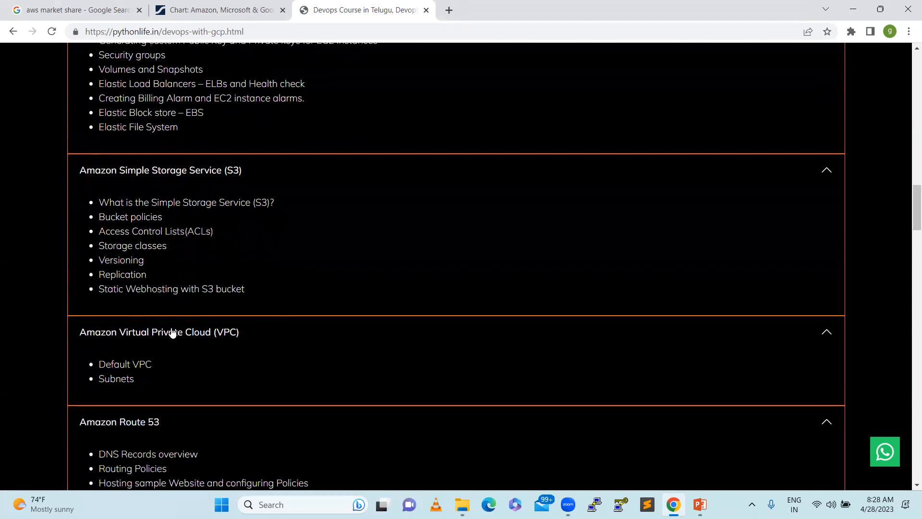
scroll("down", 3)
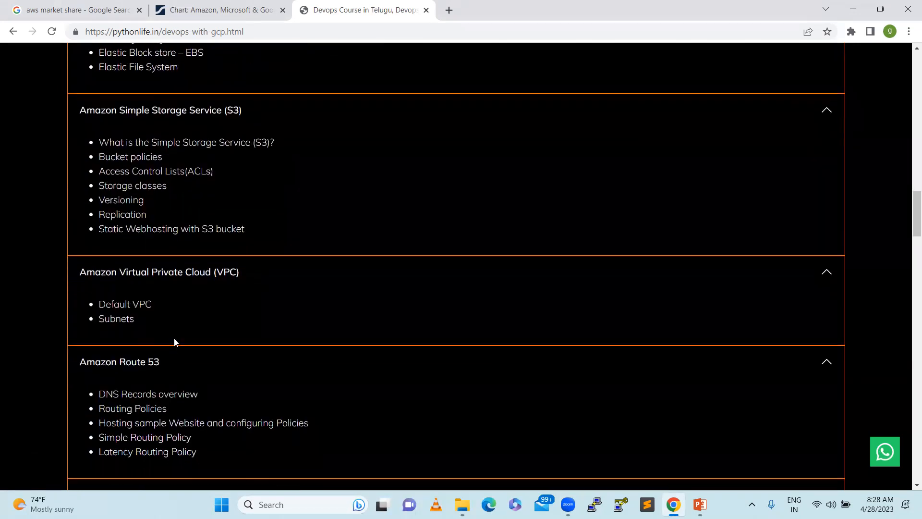
scroll("down", 3)
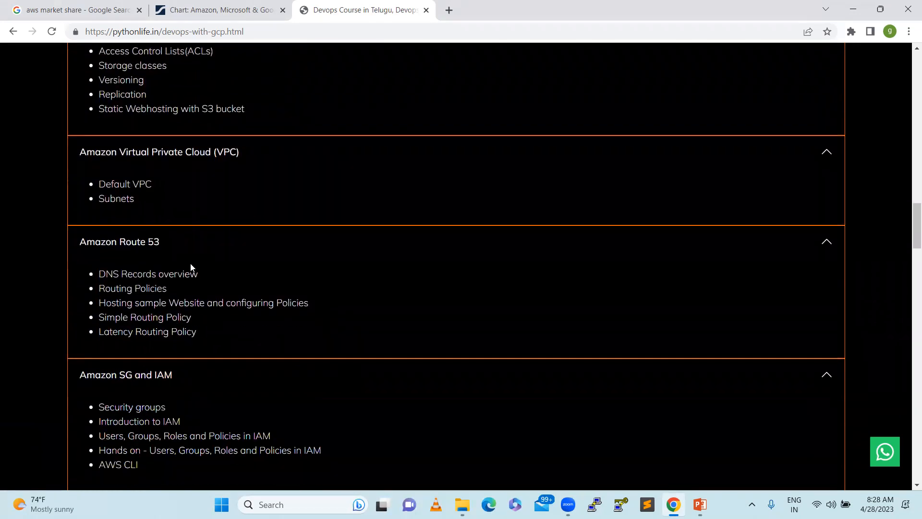
scroll("down", 3)
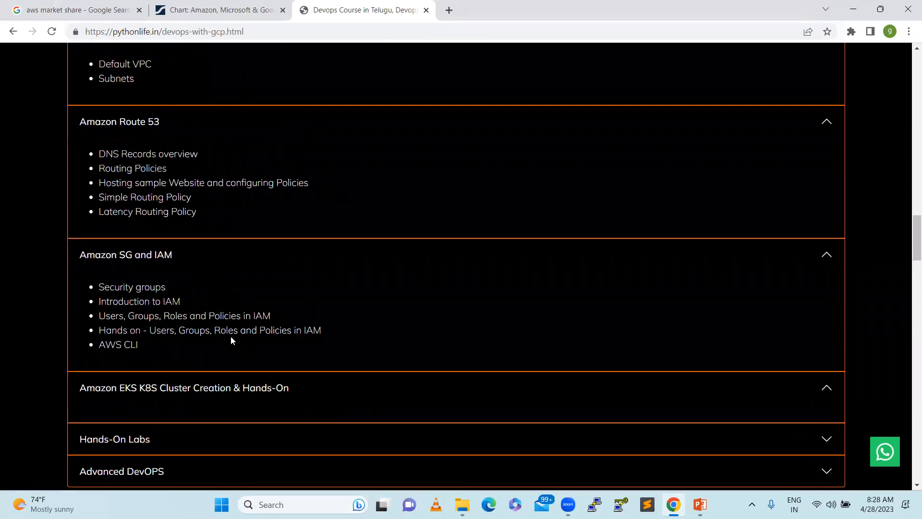
scroll("down", 3)
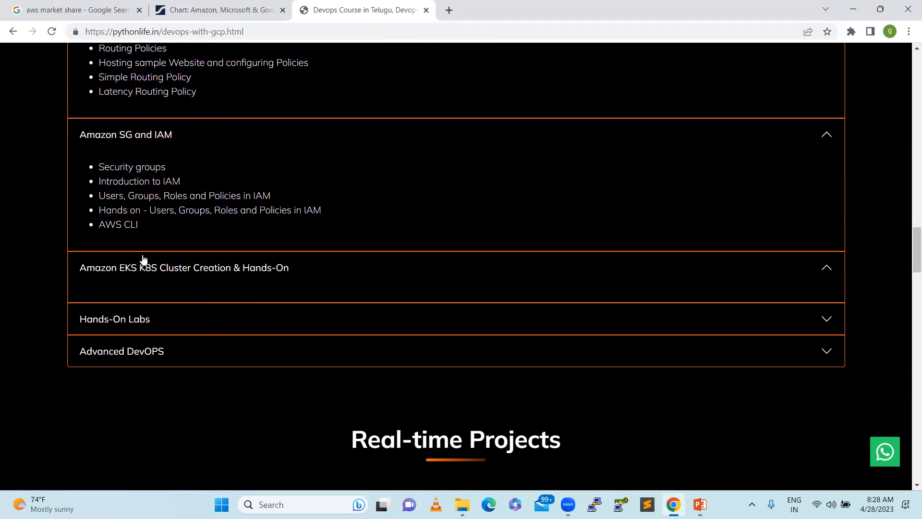
mouse_move(160, 315)
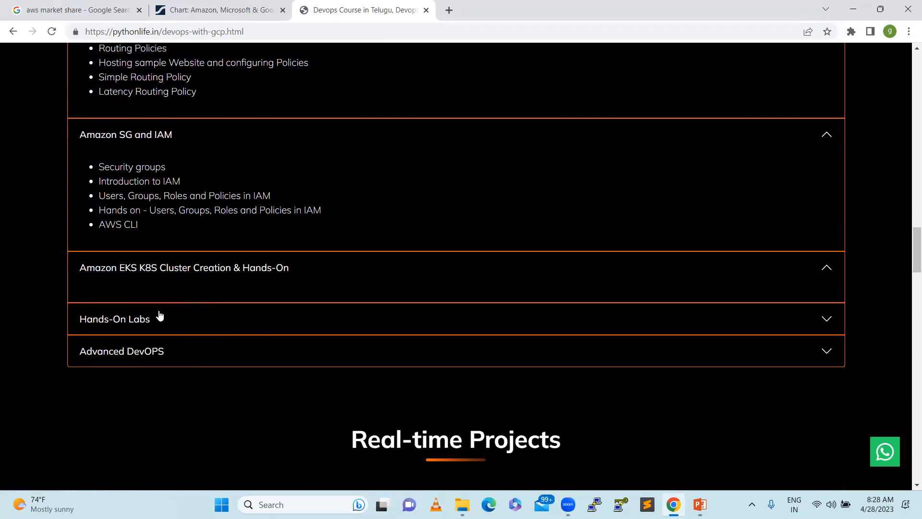
mouse_move(150, 308)
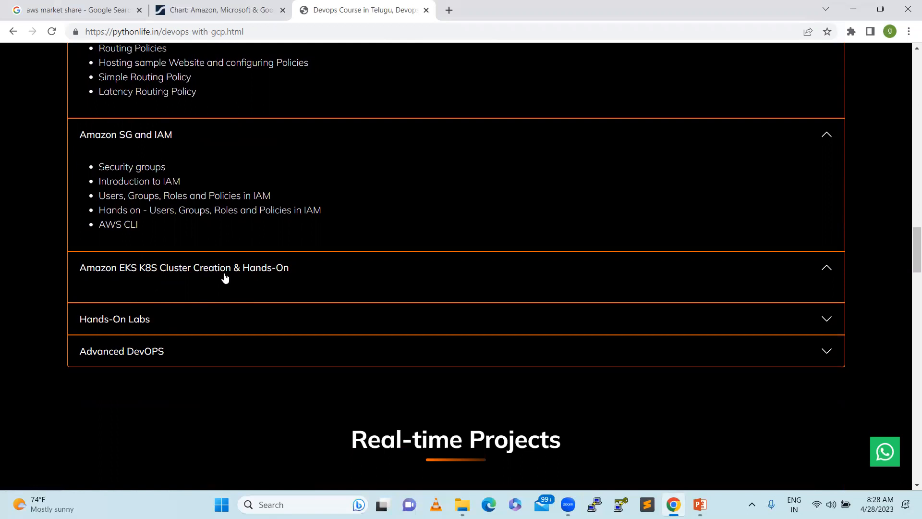
mouse_move(289, 237)
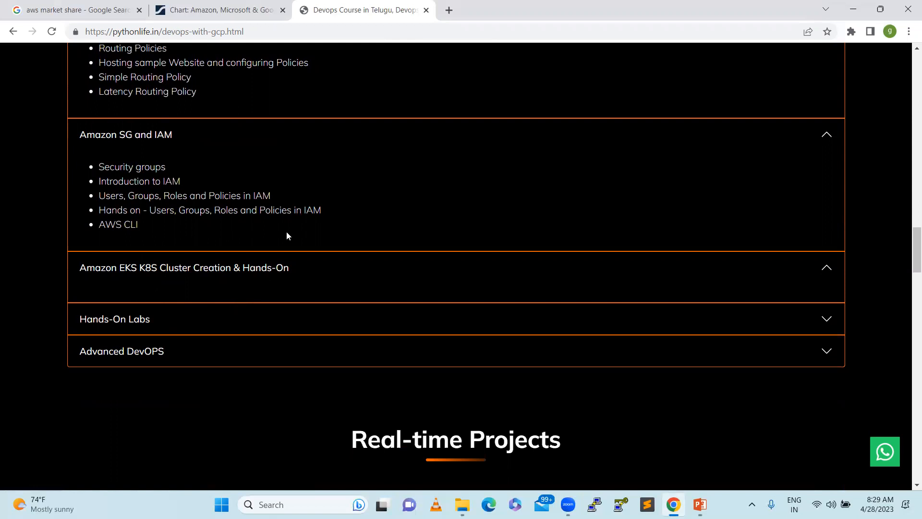
mouse_move(296, 274)
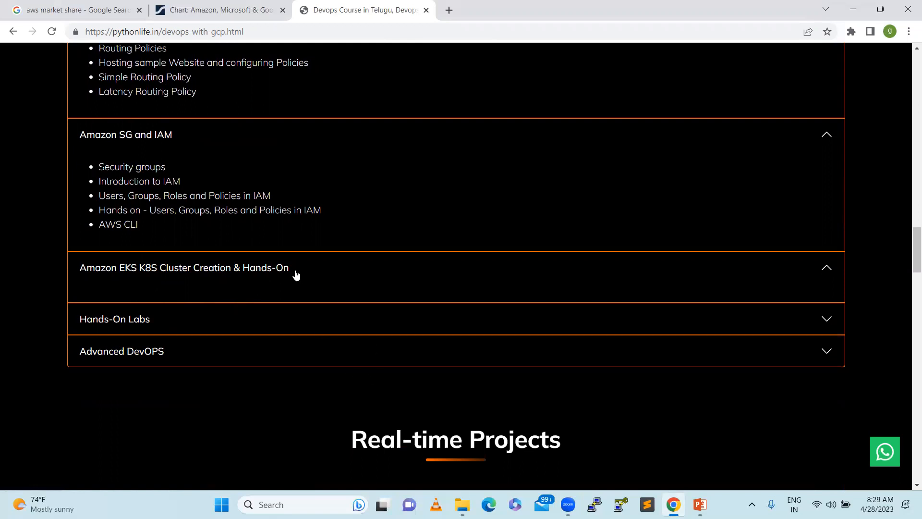
scroll("down", 3)
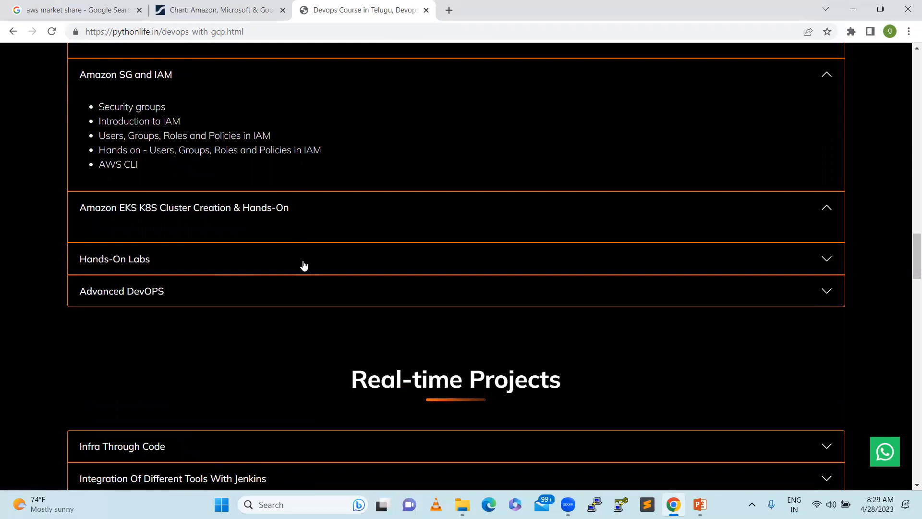
mouse_move(287, 198)
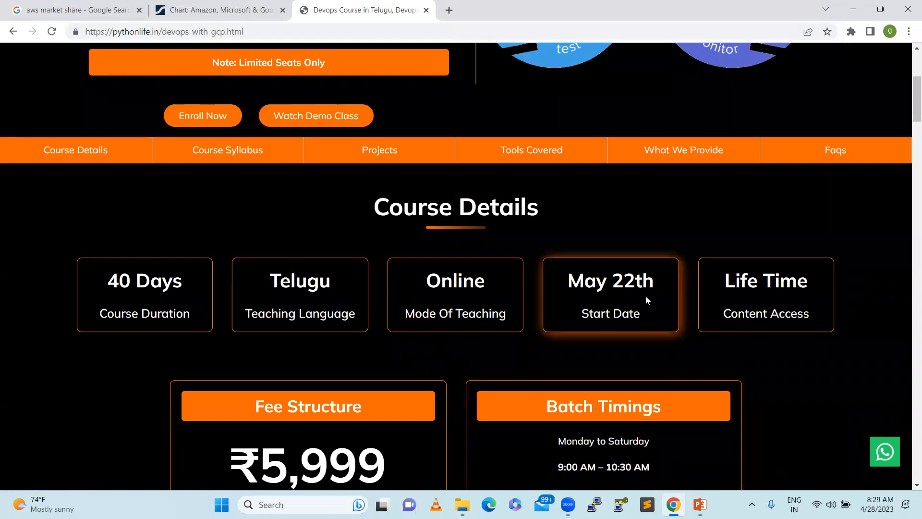
mouse_move(151, 308)
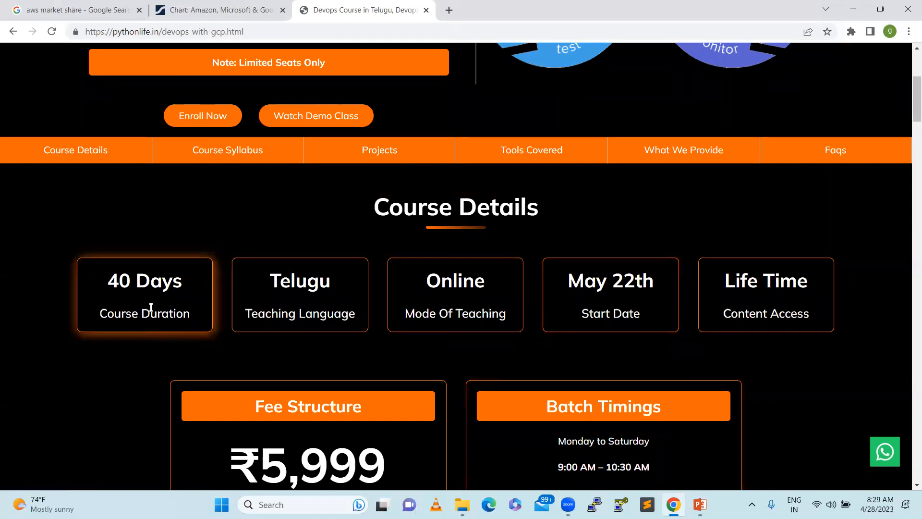
Bring Course Details into view: 40 days, Telugu, ₹5,999 fee, 9:00–10:30 AM batches
scroll("down", 3)
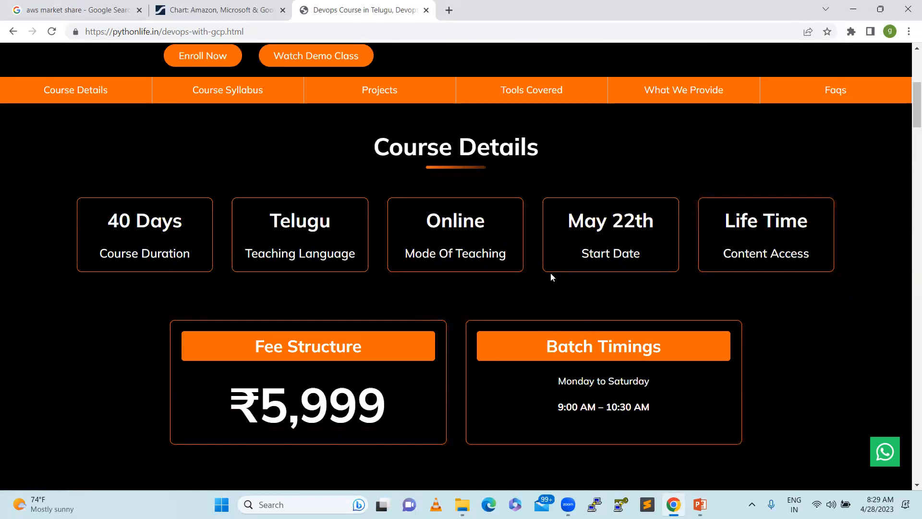
mouse_move(269, 291)
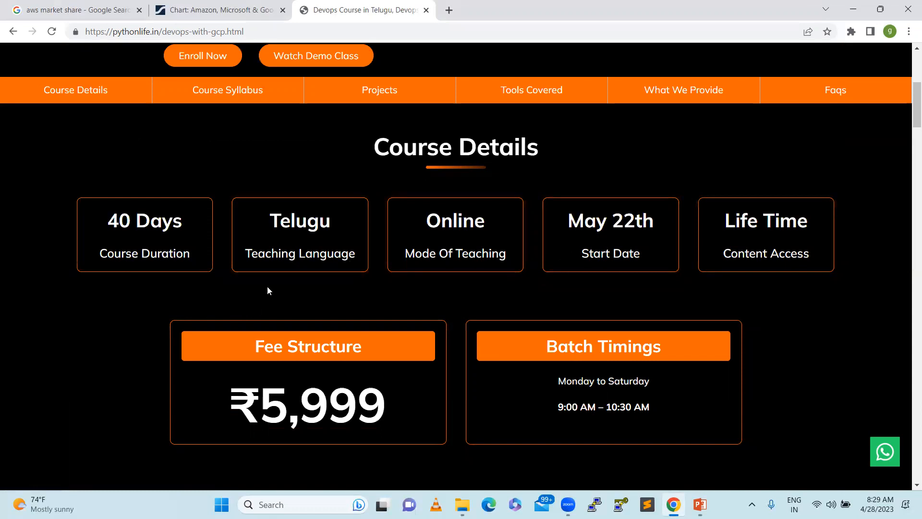
scroll("down", 3)
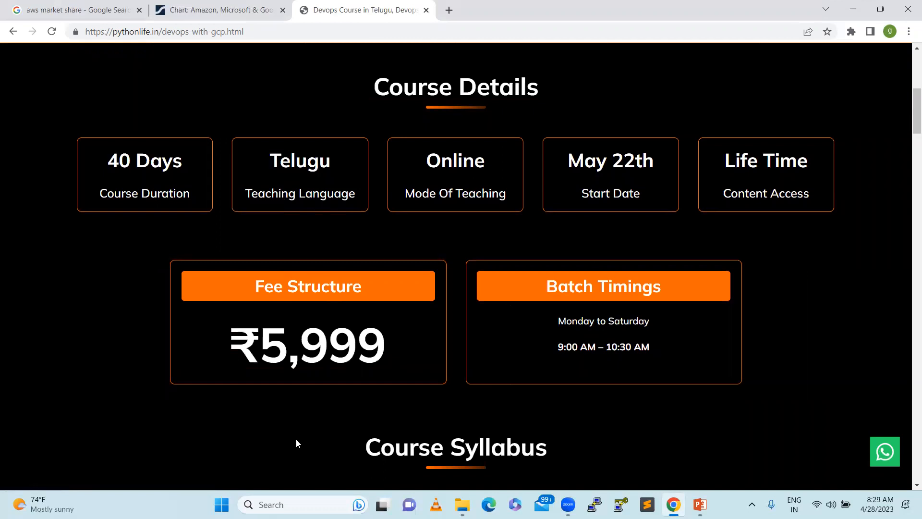
mouse_move(504, 282)
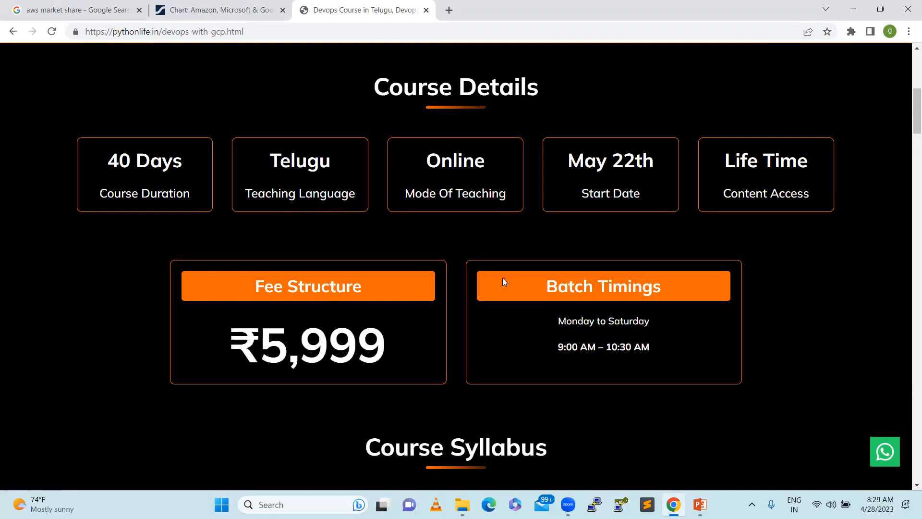